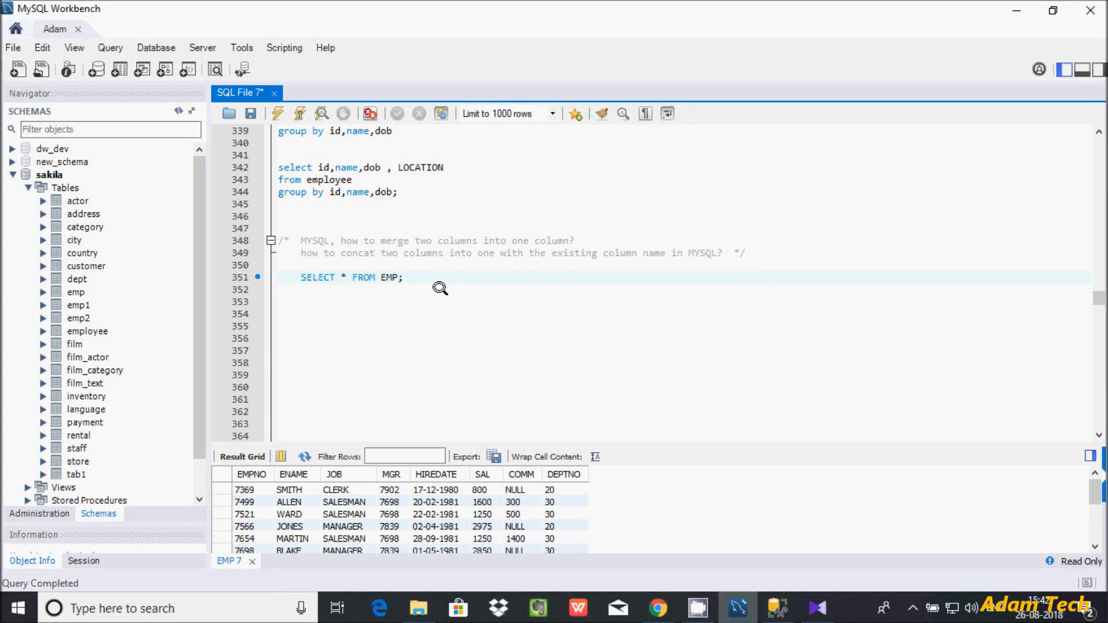
{"action": "mouse_move", "coordinate": [447, 235]}
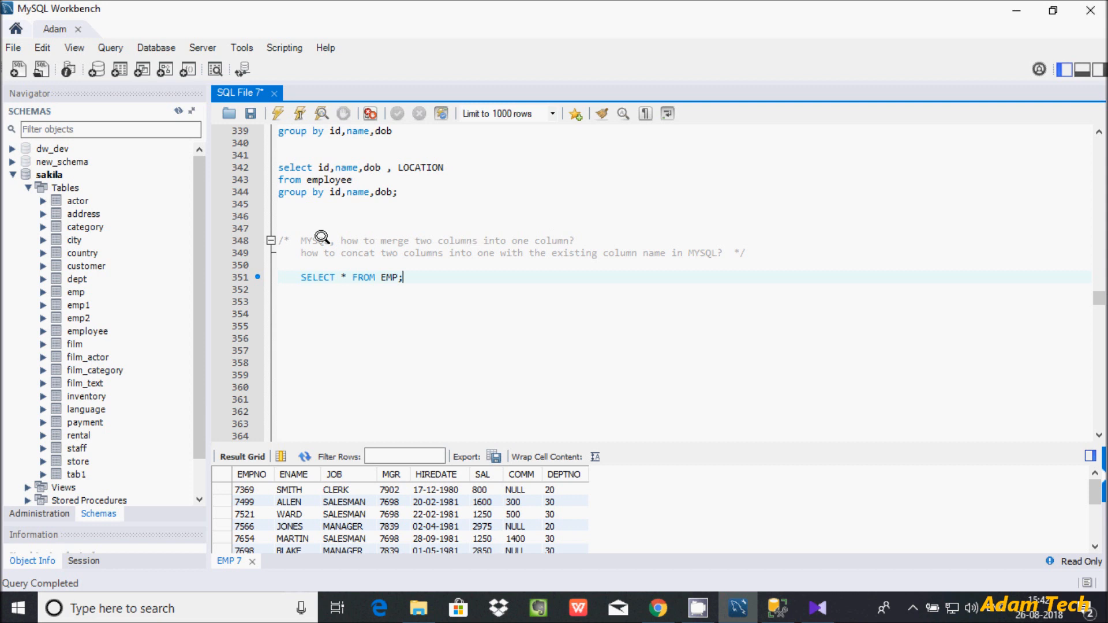
{"action": "mouse_move", "coordinate": [410, 272]}
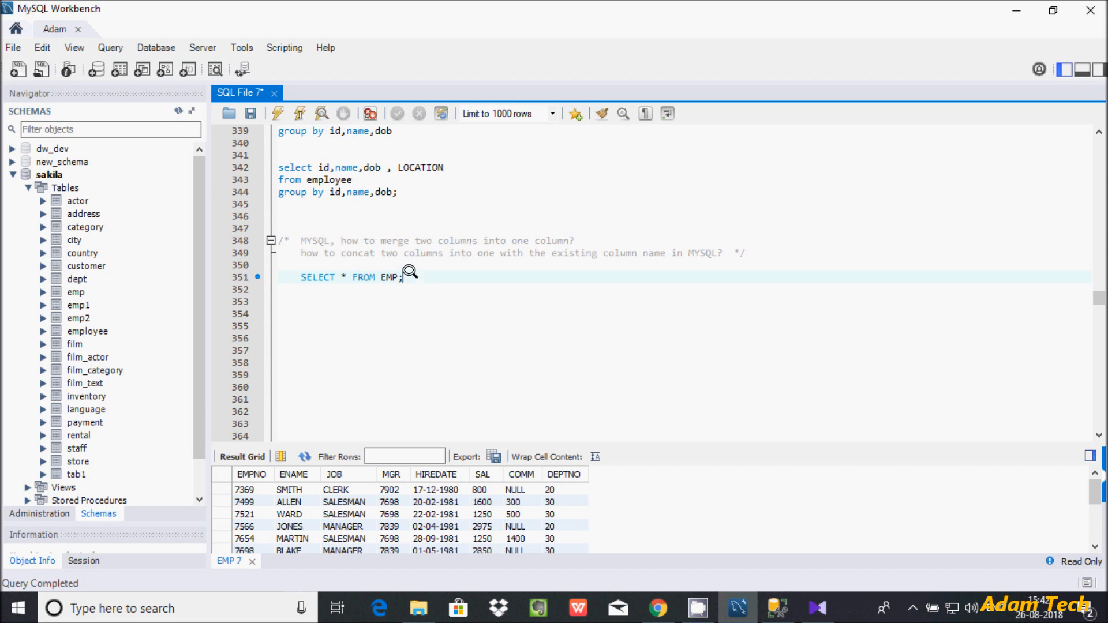
Rerun the all-rows EMP query, then write SELECT CONCAT(ENAME,JOB) AS nAME FROM EMP;.
{"action": "triple_click", "coordinate": [352, 276]}
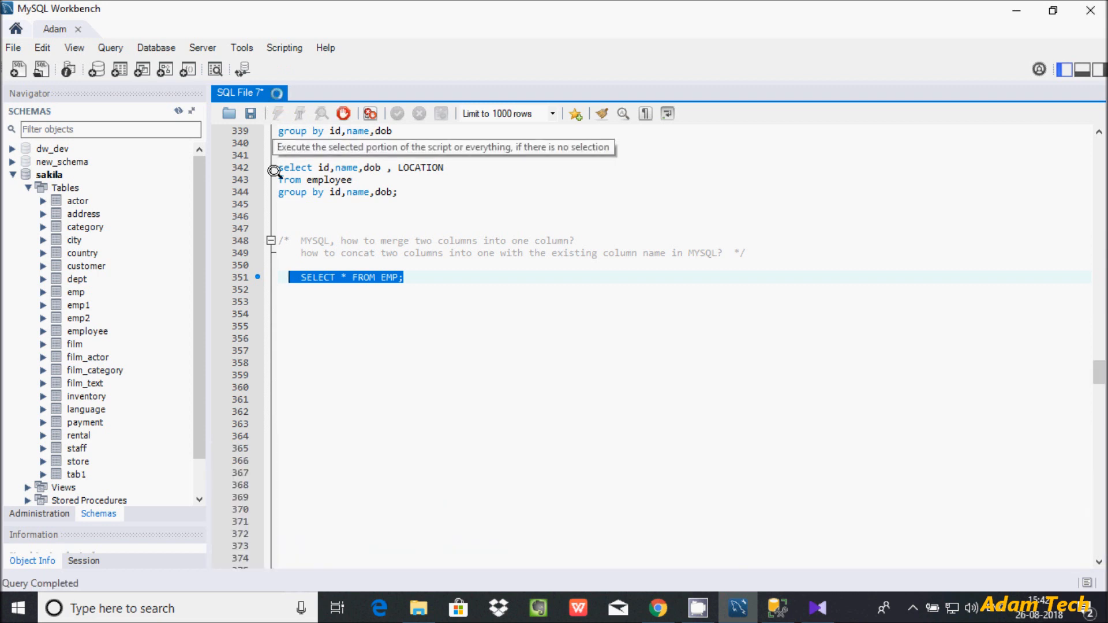
{"action": "left_click", "coordinate": [278, 113]}
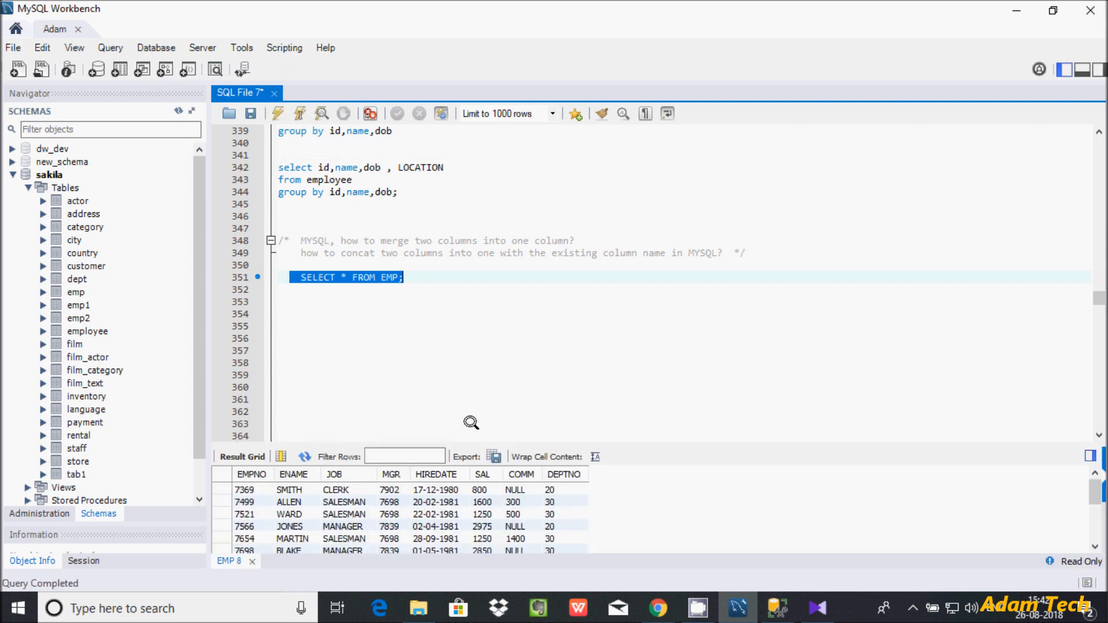
{"action": "mouse_move", "coordinate": [314, 457]}
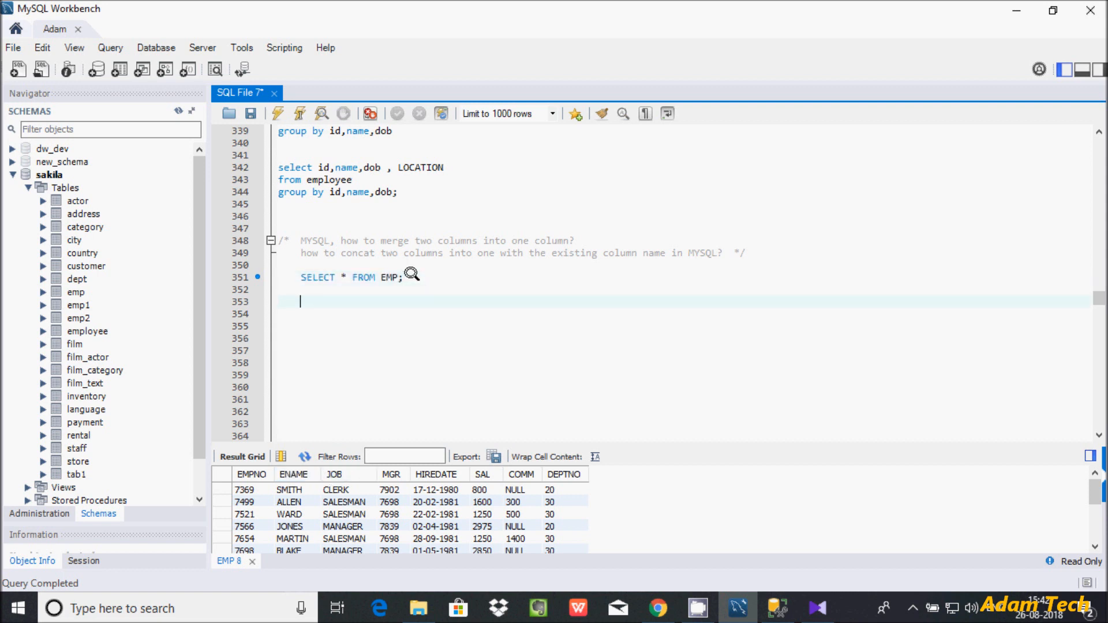
{"action": "type", "text": "SELECT C"}
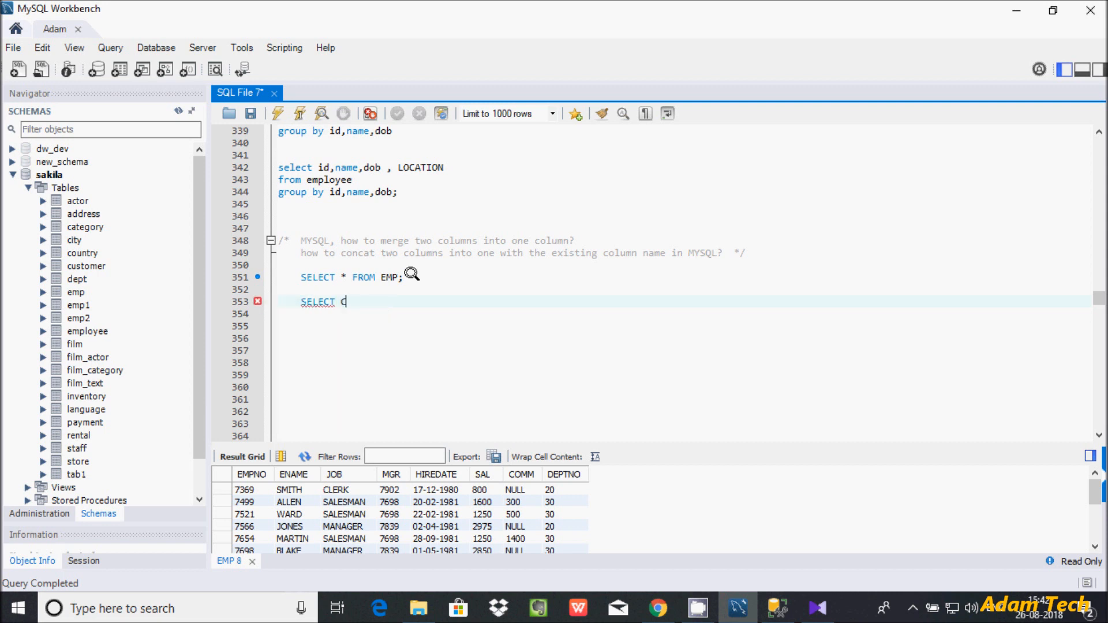
{"action": "type", "text": "ONCAT(ENAME"}
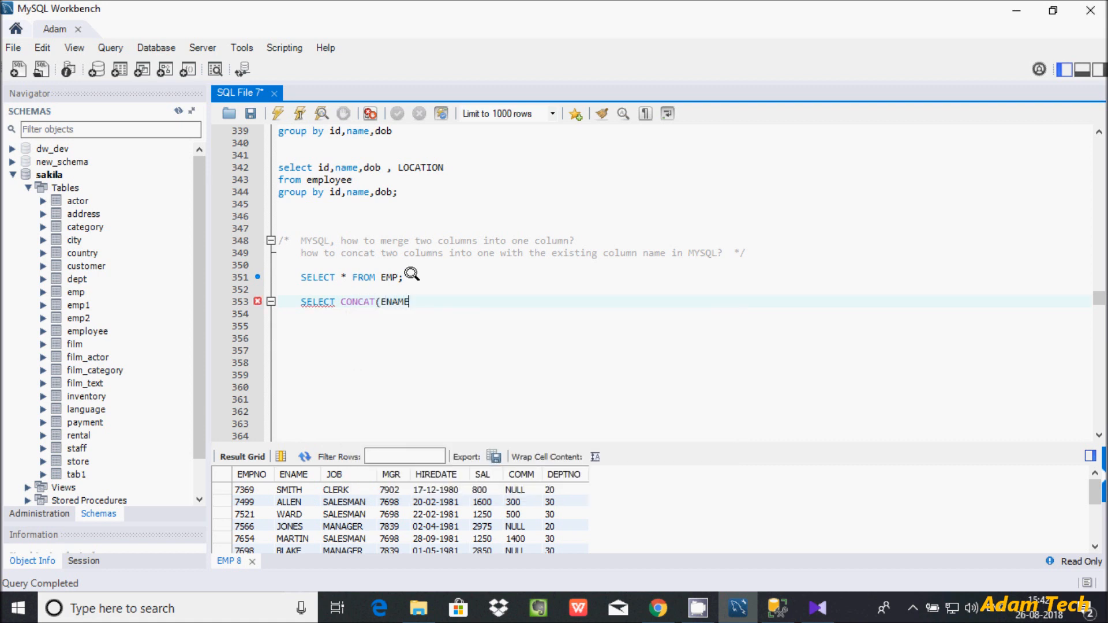
{"action": "type", "text": ",3"}
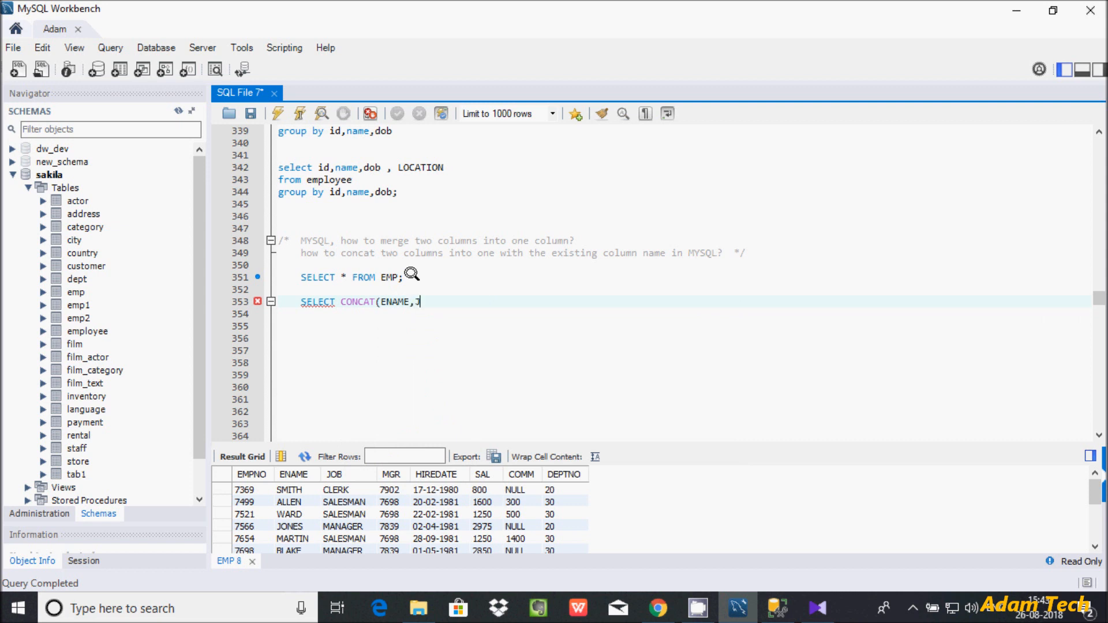
{"action": "type", "text": "JOB) A"}
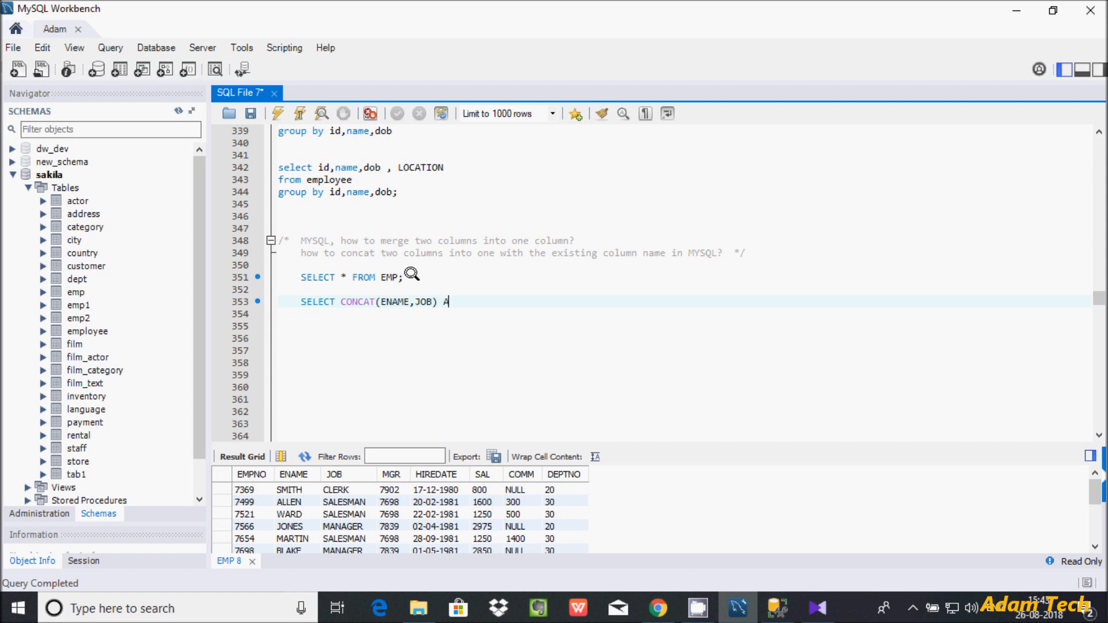
{"action": "type", "text": "S"}
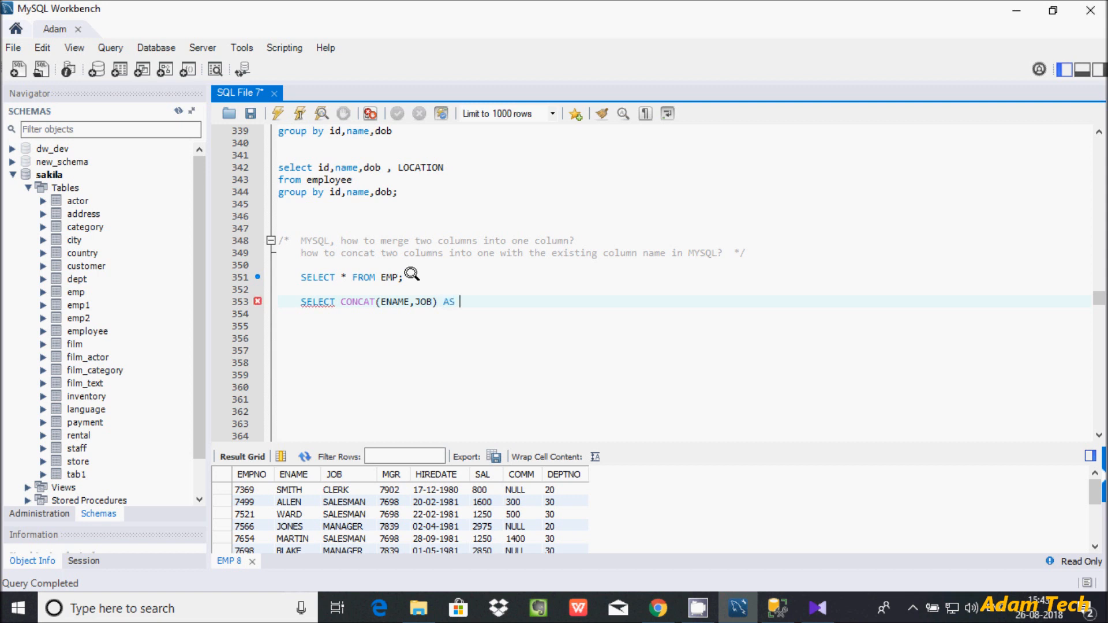
{"action": "type", "text": "nAME"}
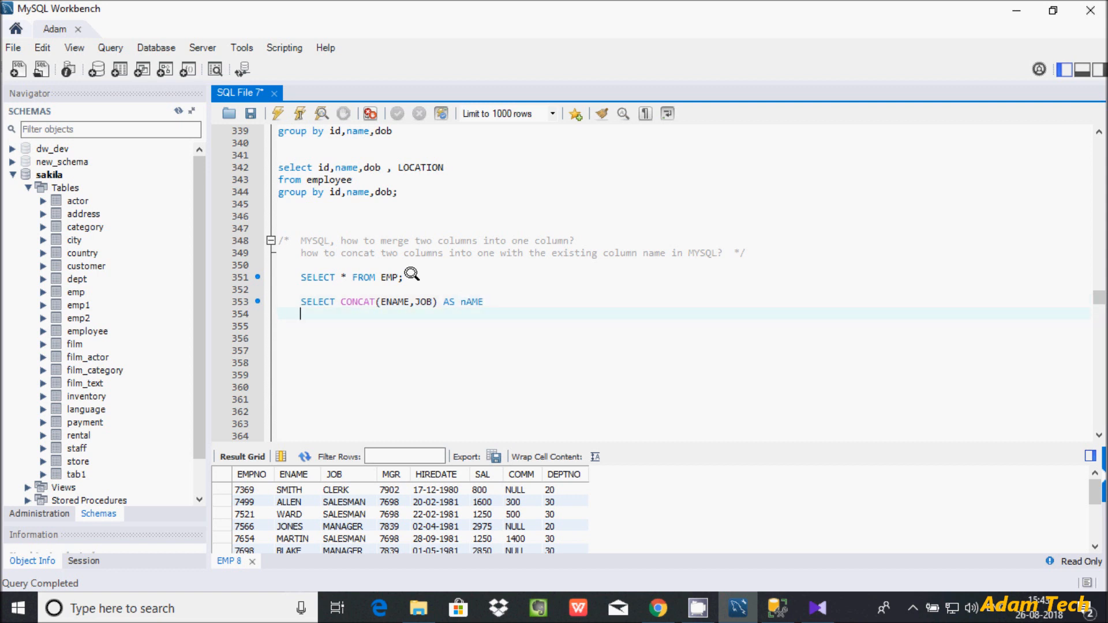
{"action": "type", "text": "FROM"}
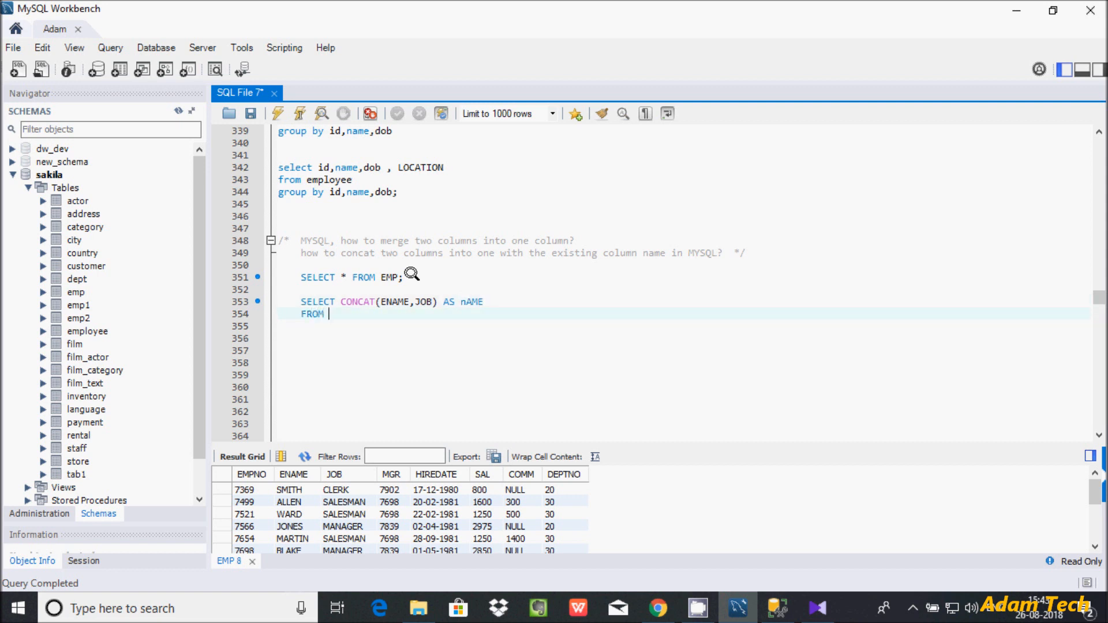
{"action": "type", "text": "EMP;"}
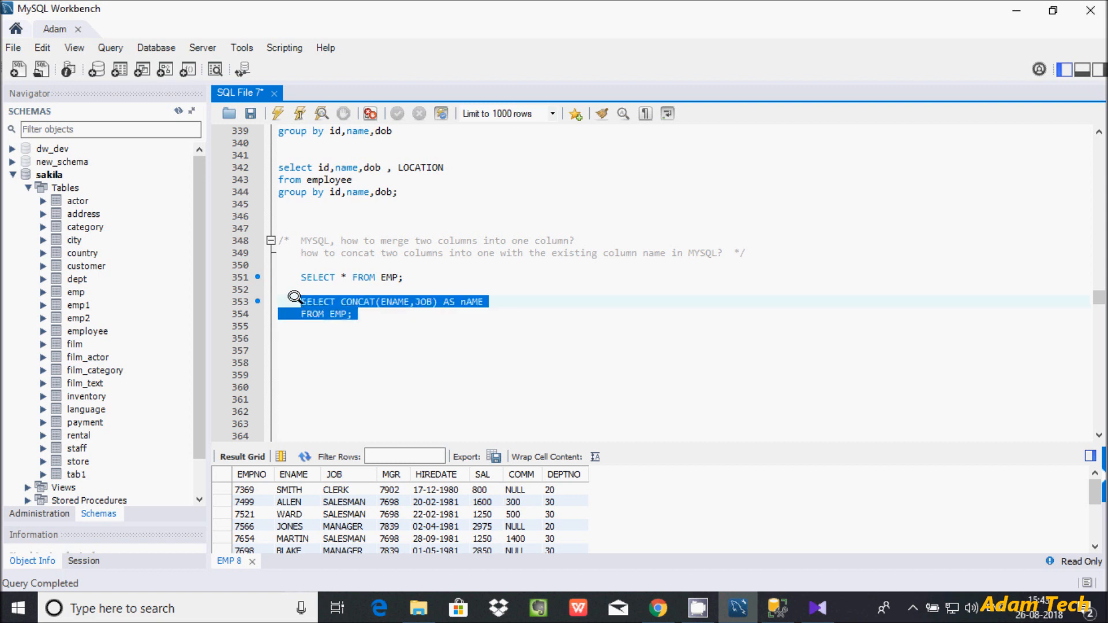
Execute the CONCAT(ENAME,JOB) query, showing nAME values like SMITHCLERK and ALLENSALESMAN.
{"action": "left_click", "coordinate": [299, 113]}
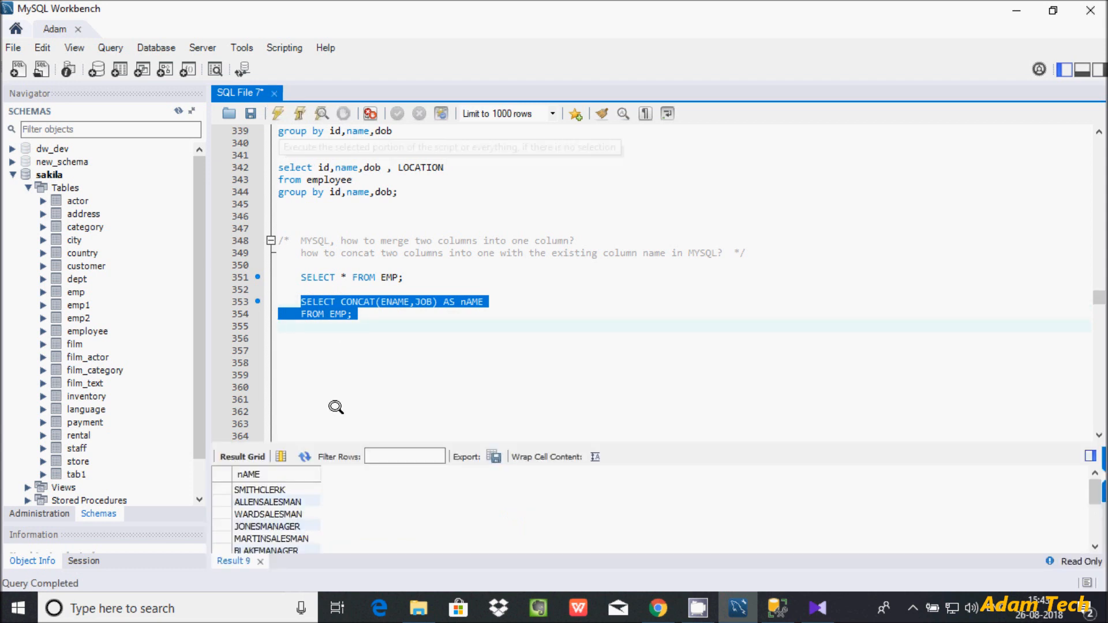
{"action": "mouse_move", "coordinate": [267, 482]}
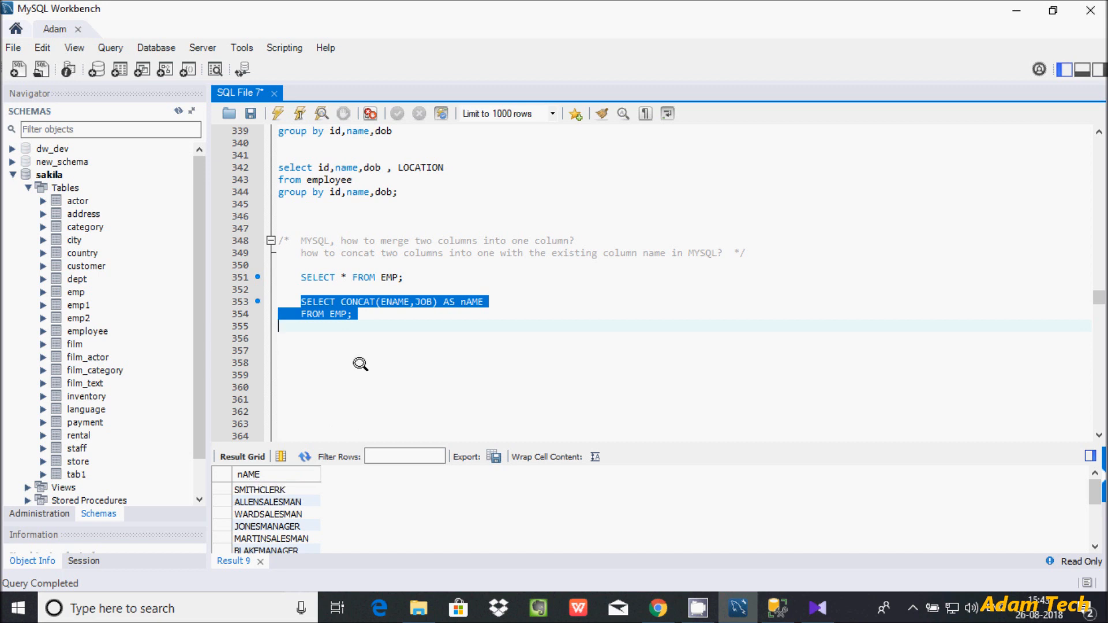
{"action": "mouse_move", "coordinate": [251, 489]}
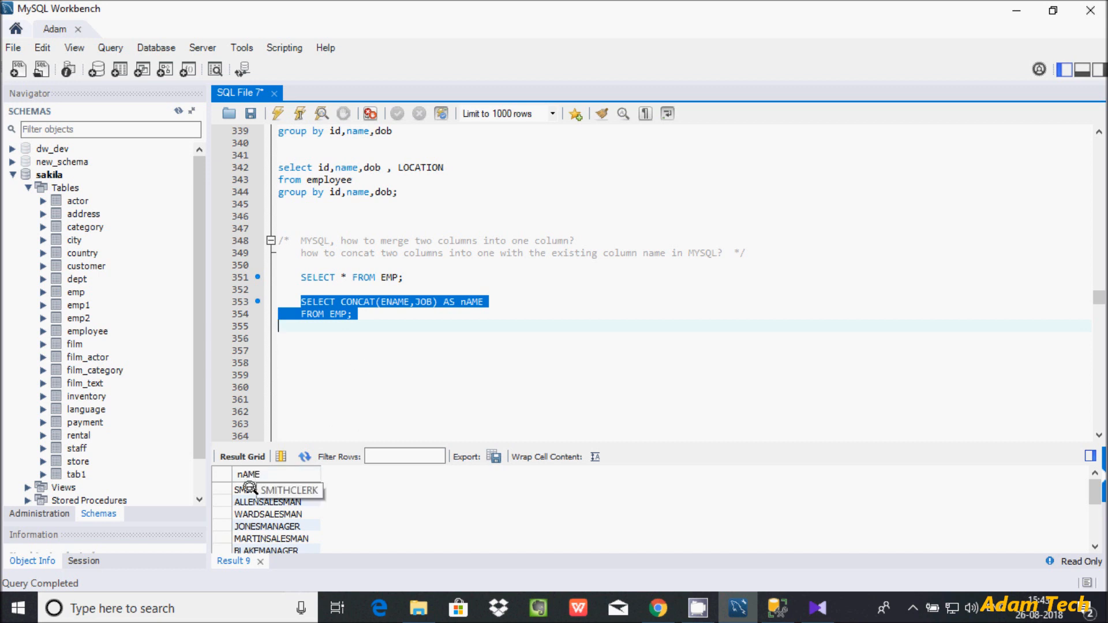
{"action": "mouse_move", "coordinate": [435, 298]}
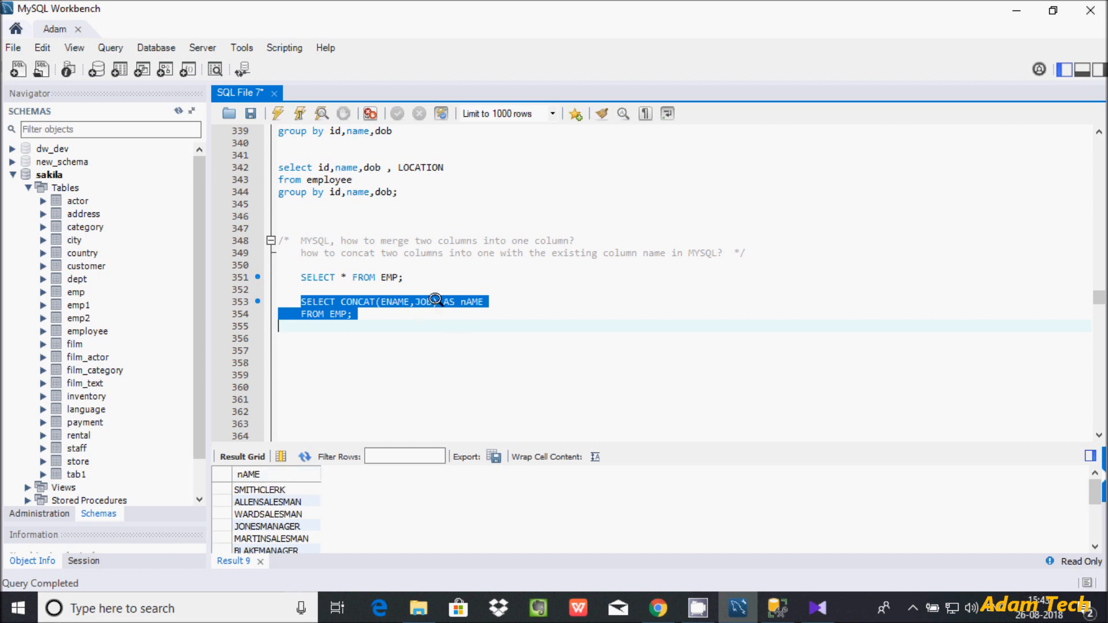
{"action": "mouse_move", "coordinate": [396, 362]}
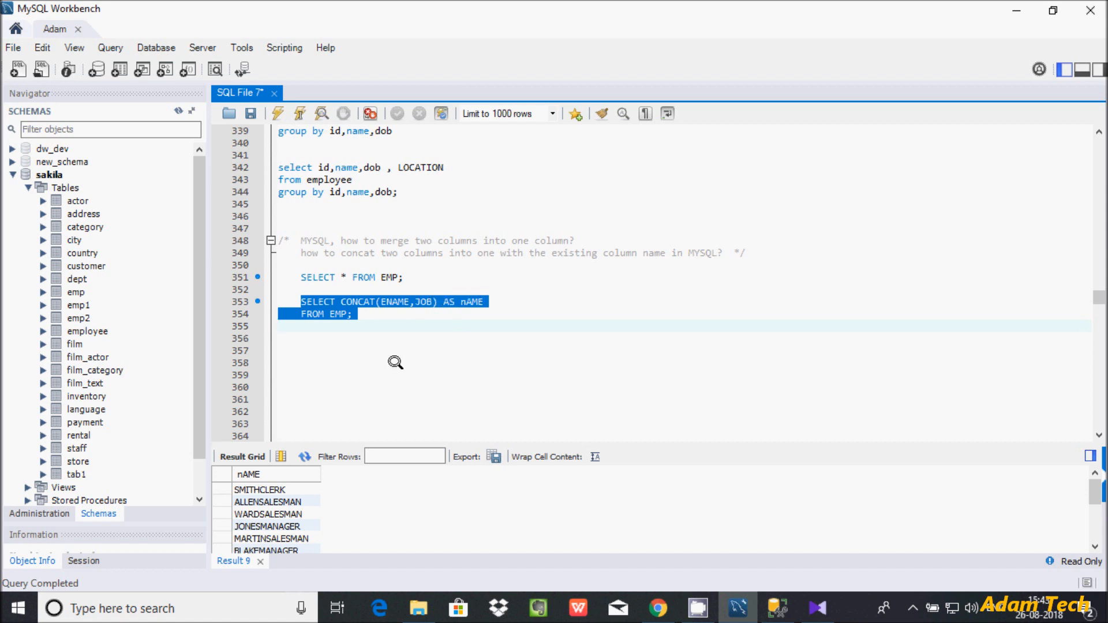
{"action": "mouse_move", "coordinate": [462, 297]}
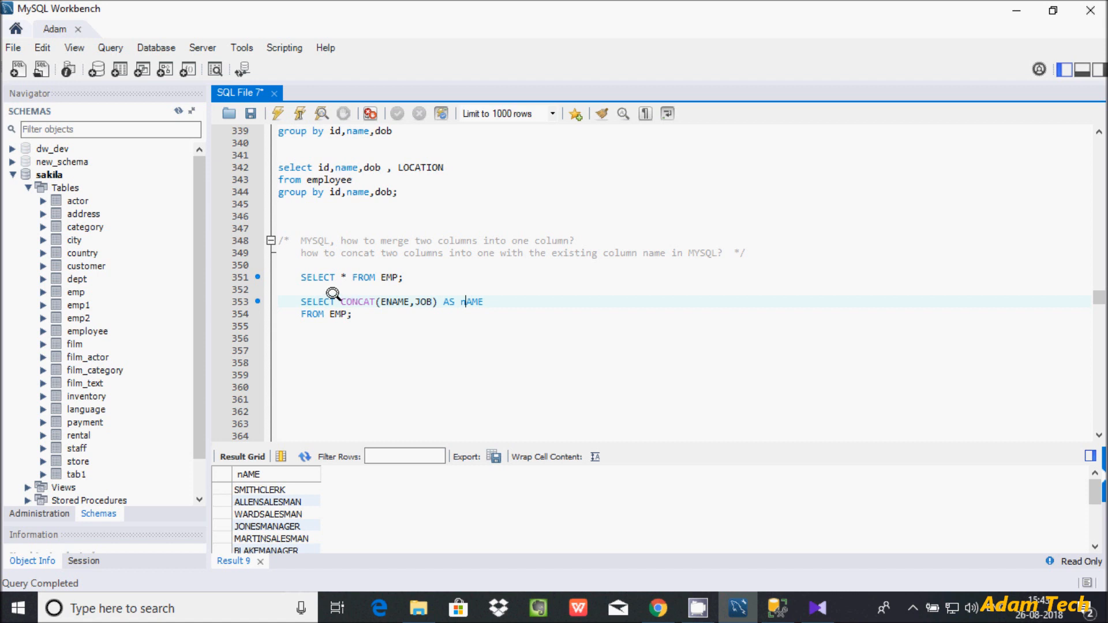
{"action": "mouse_move", "coordinate": [346, 314]}
{"action": "type", "text": " *,"}
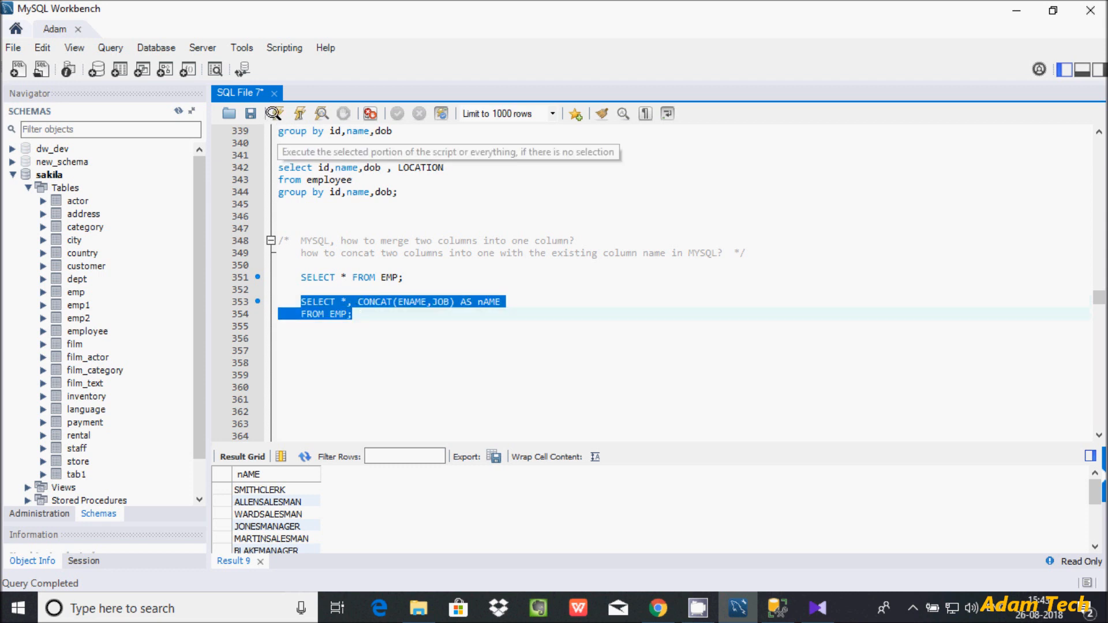
Run SELECT *, CONCAT(ENAME,' ',JOB) AS nAME FROM EMP, yielding values like SMITH CLERK.
{"action": "left_click", "coordinate": [277, 114]}
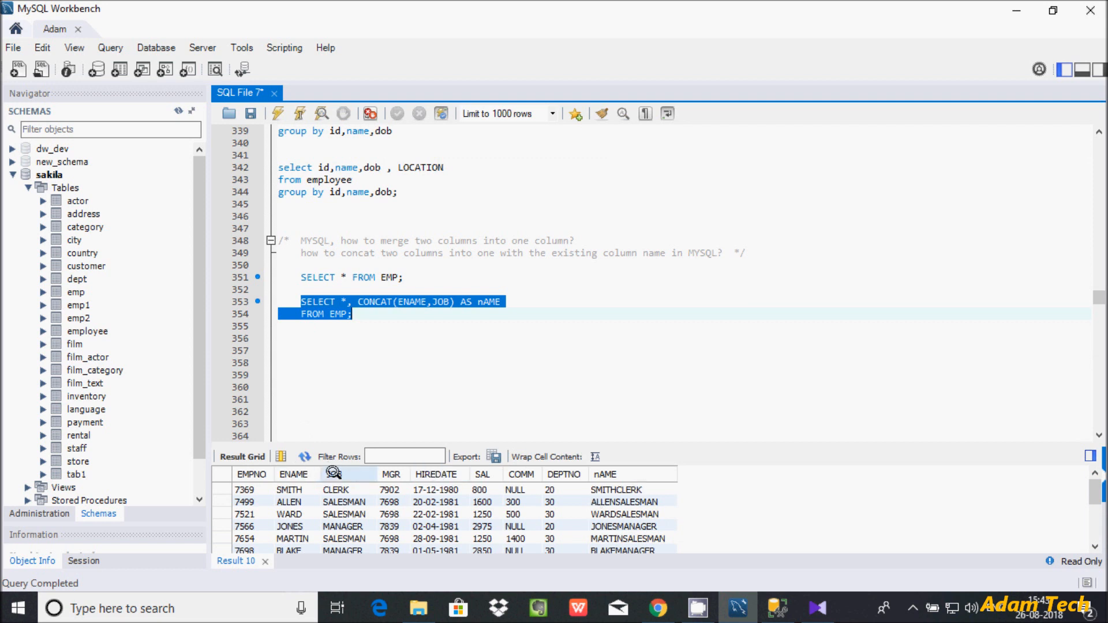
{"action": "mouse_move", "coordinate": [523, 465]}
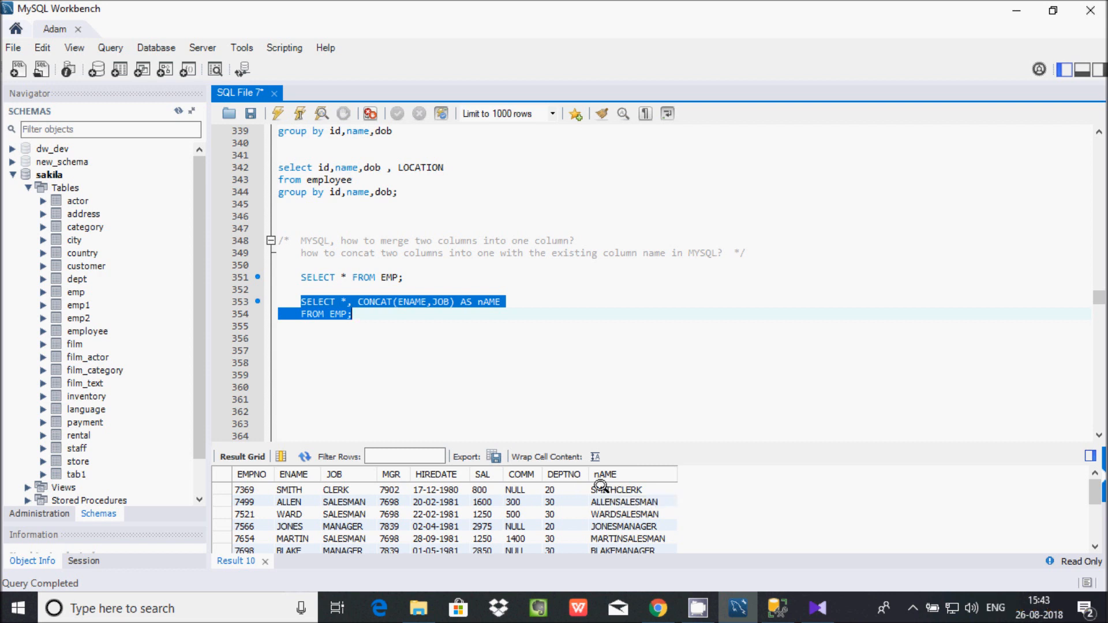
{"action": "left_click", "coordinate": [616, 489]}
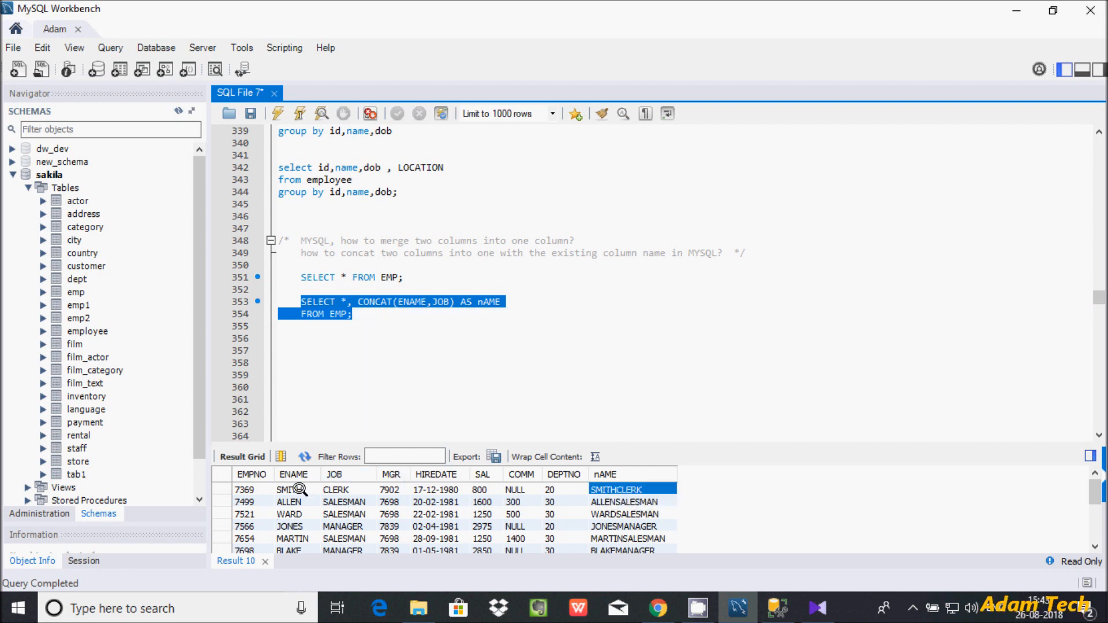
{"action": "mouse_move", "coordinate": [410, 349]}
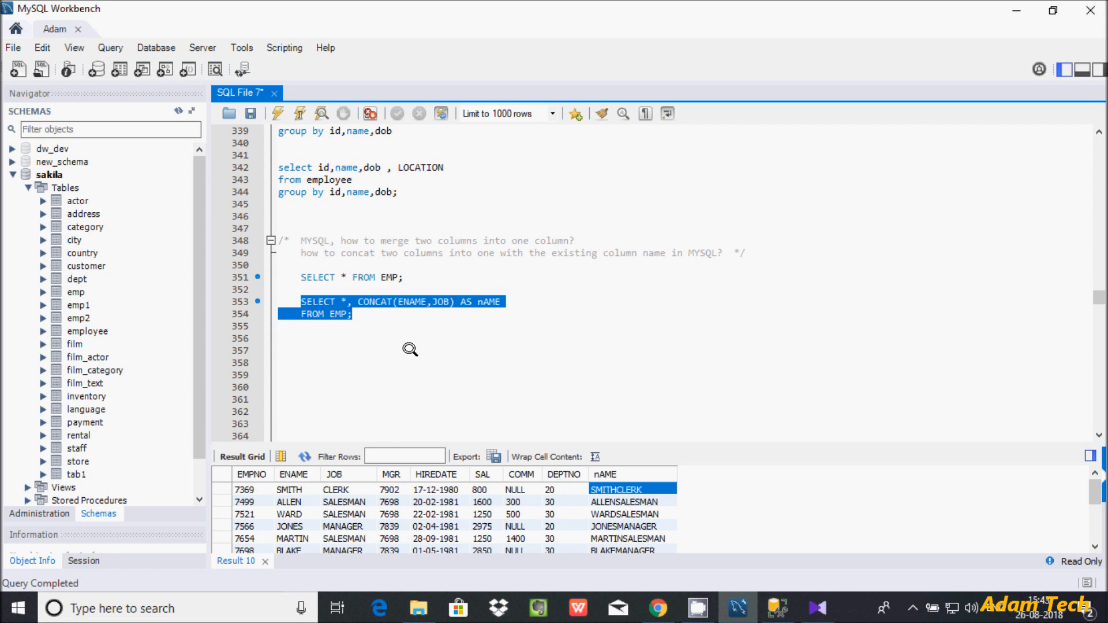
{"action": "mouse_move", "coordinate": [426, 297]}
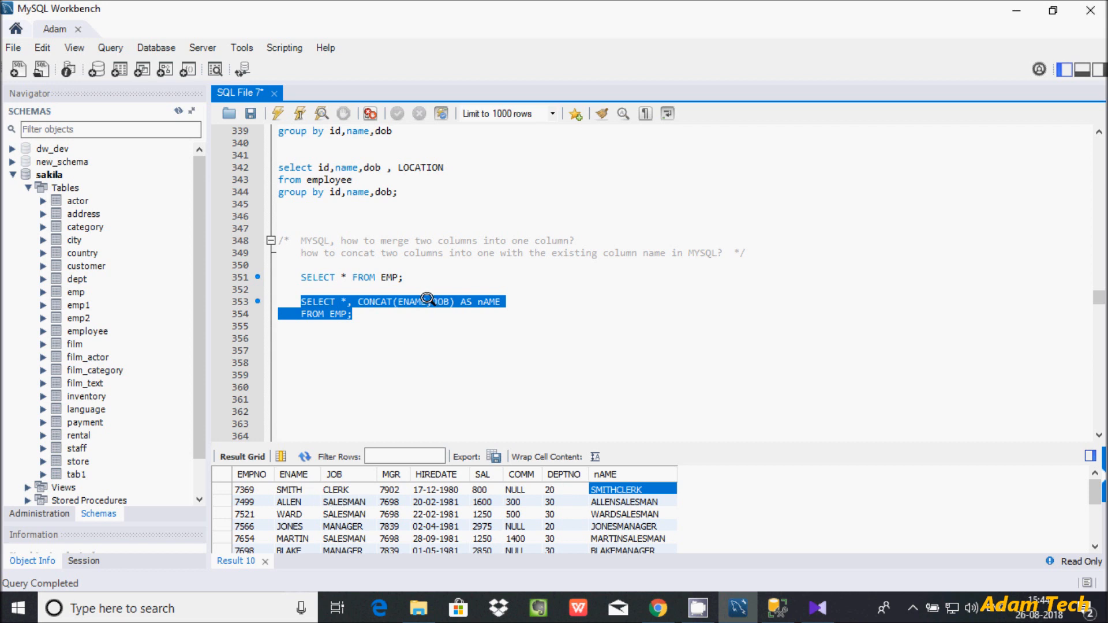
{"action": "left_click", "coordinate": [427, 302]}
{"action": "type", "text": "' ',"}
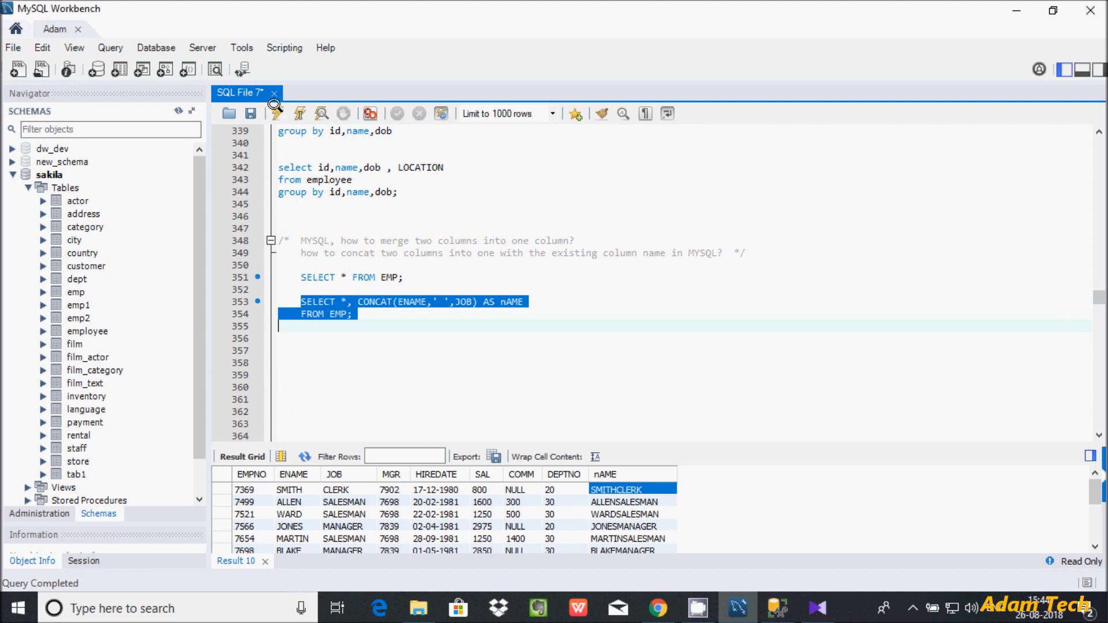
{"action": "left_click", "coordinate": [278, 113]}
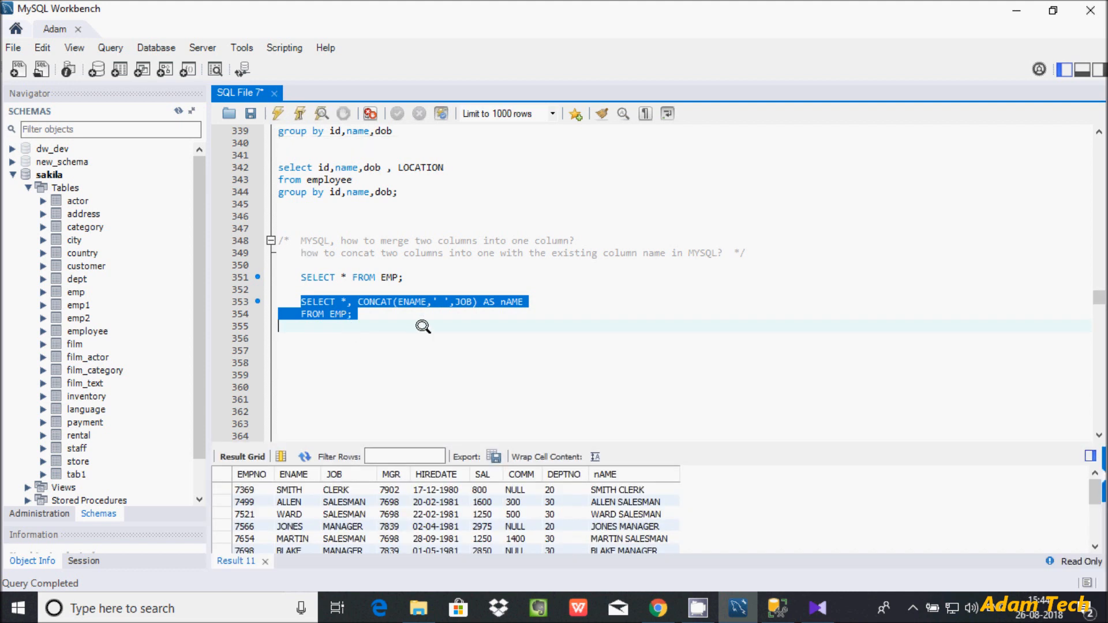
{"action": "mouse_move", "coordinate": [601, 489]}
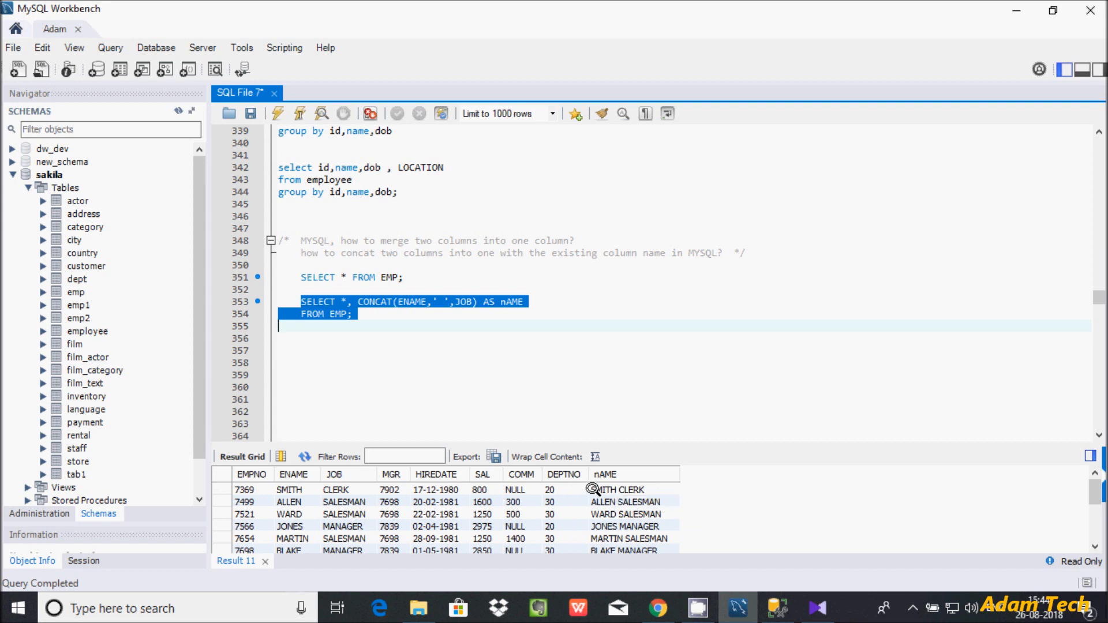
{"action": "mouse_move", "coordinate": [333, 475]}
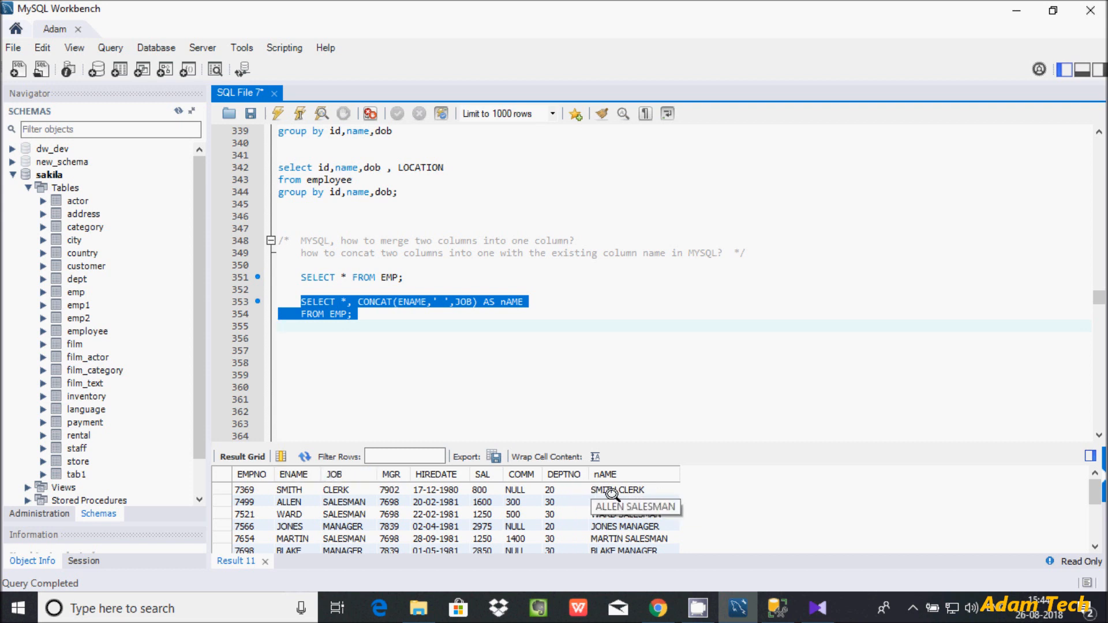
{"action": "mouse_move", "coordinate": [398, 313]}
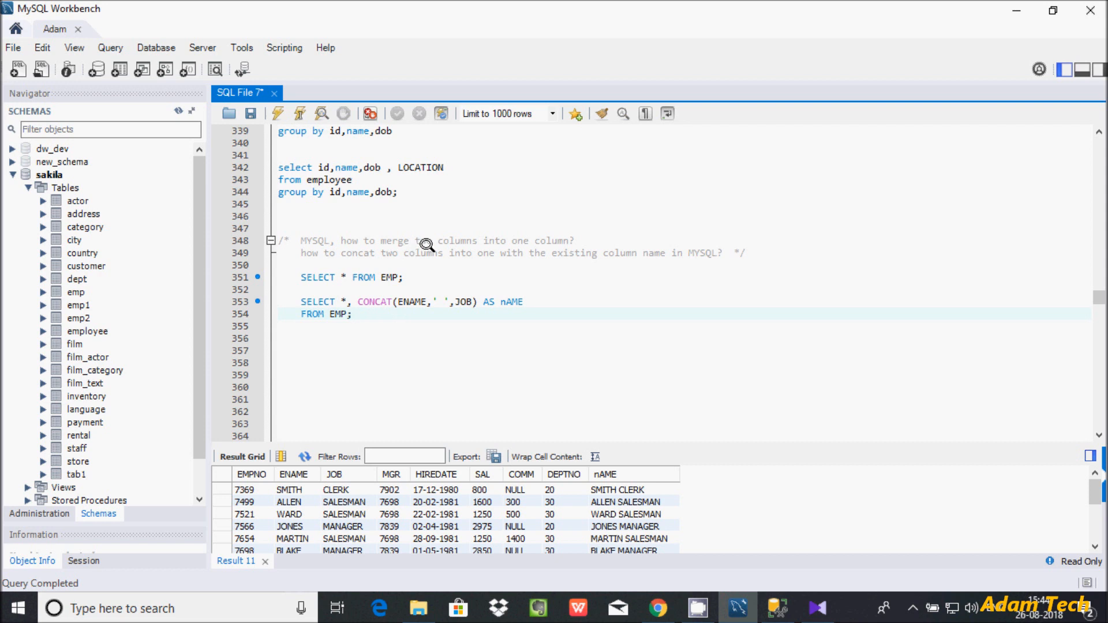
{"action": "mouse_move", "coordinate": [466, 293]}
{"action": "type", "text": ","}
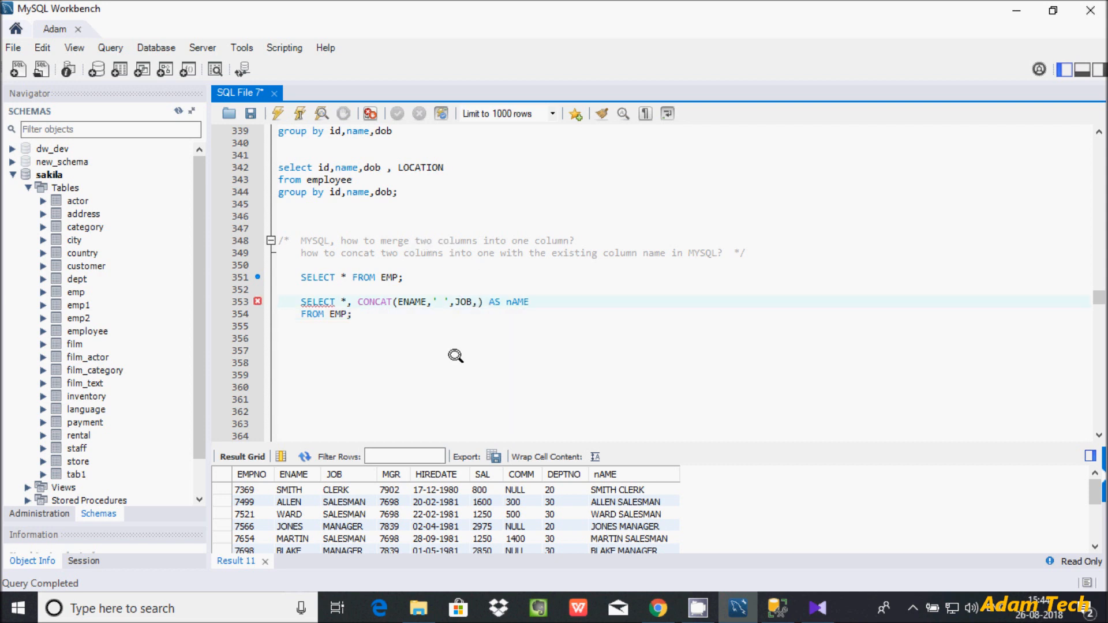
{"action": "mouse_move", "coordinate": [399, 486]}
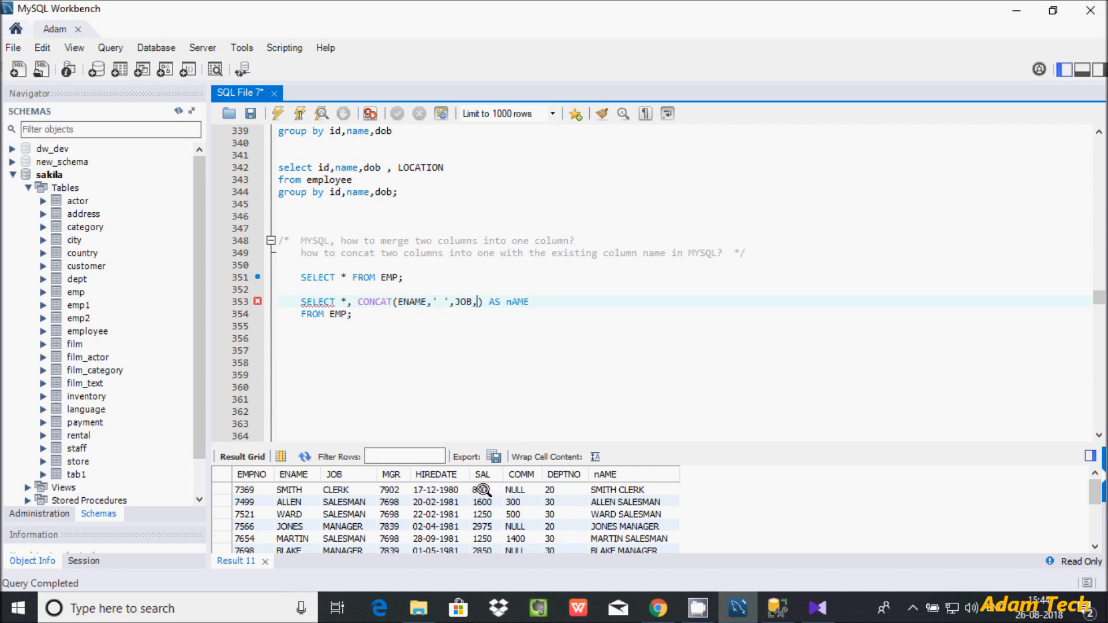
Add SAL as a third CONCAT argument and rerun, giving values like SMITH CLERK800.
{"action": "type", "text": "SAL"}
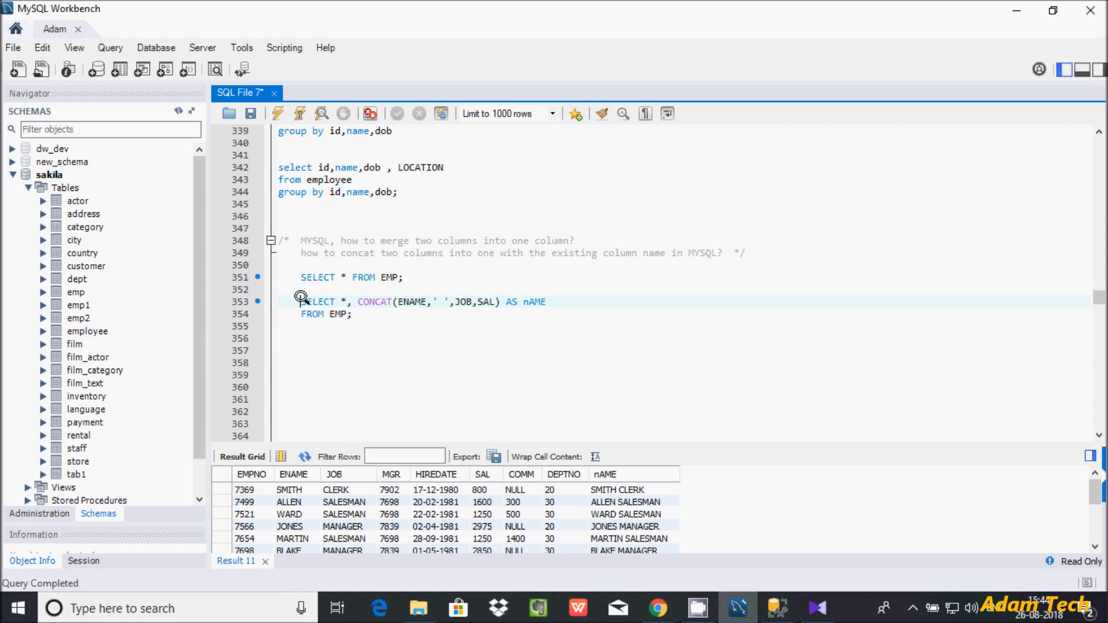
{"action": "left_click", "coordinate": [277, 113]}
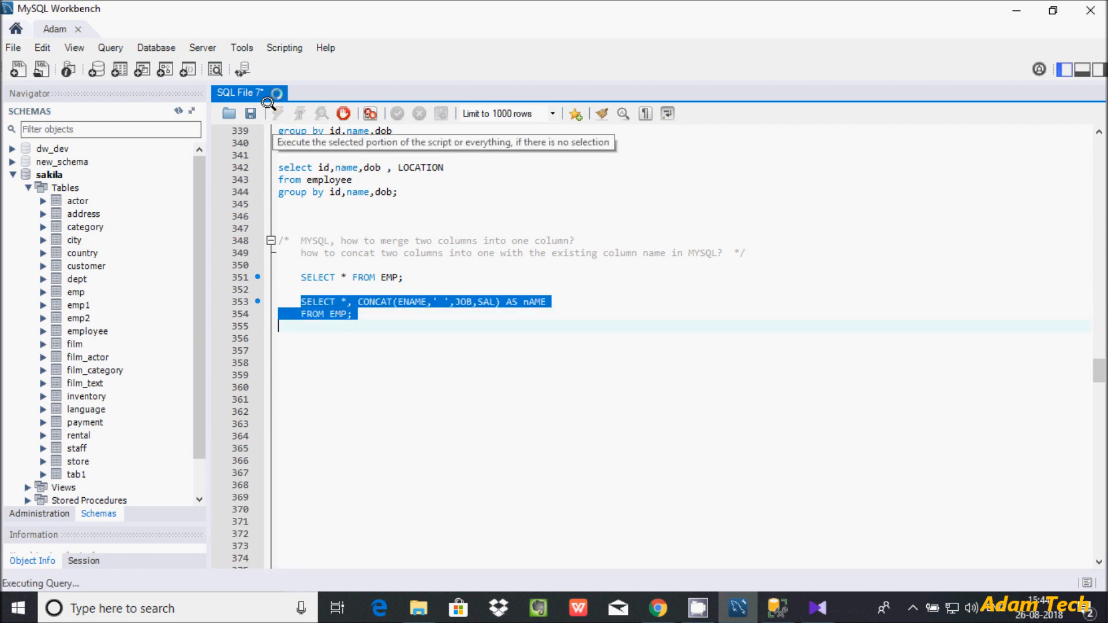
{"action": "left_click", "coordinate": [277, 113]}
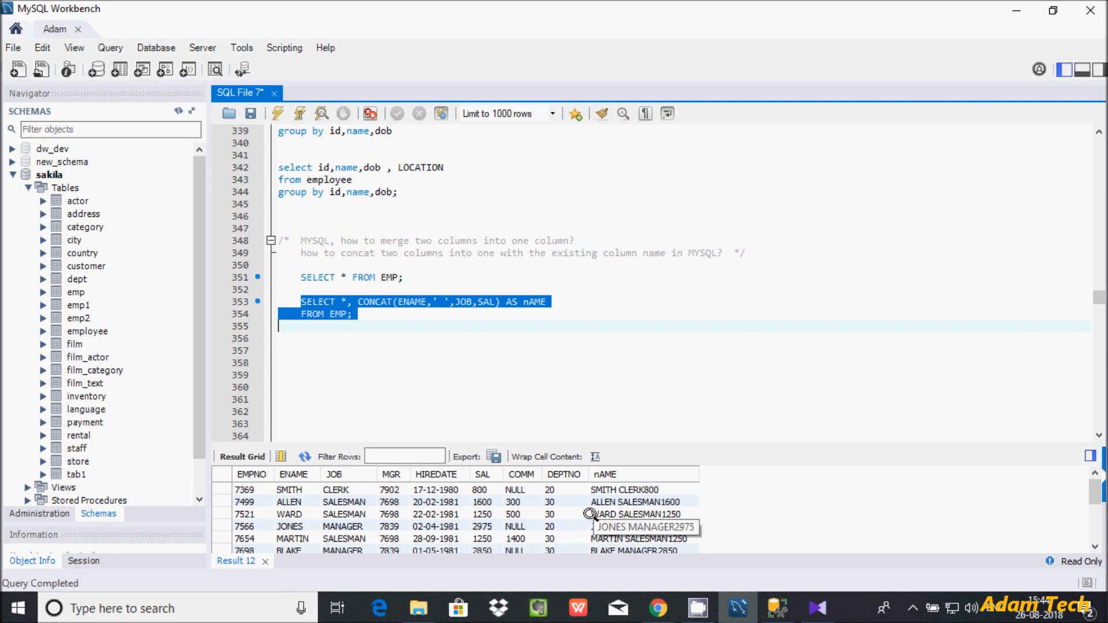
{"action": "mouse_move", "coordinate": [390, 295]}
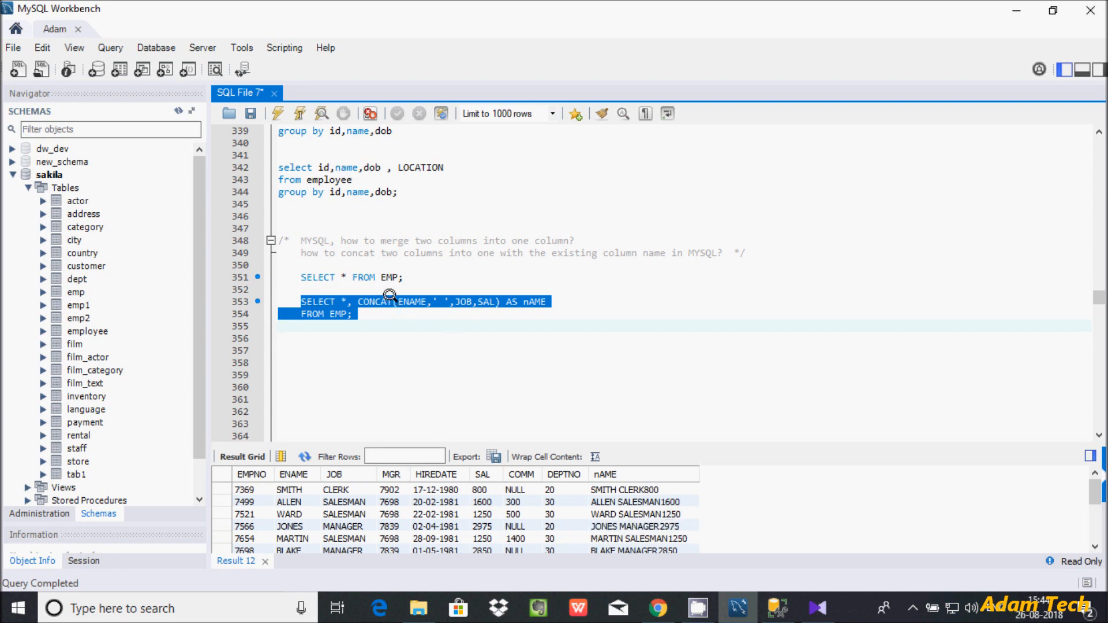
{"action": "left_click", "coordinate": [395, 359]}
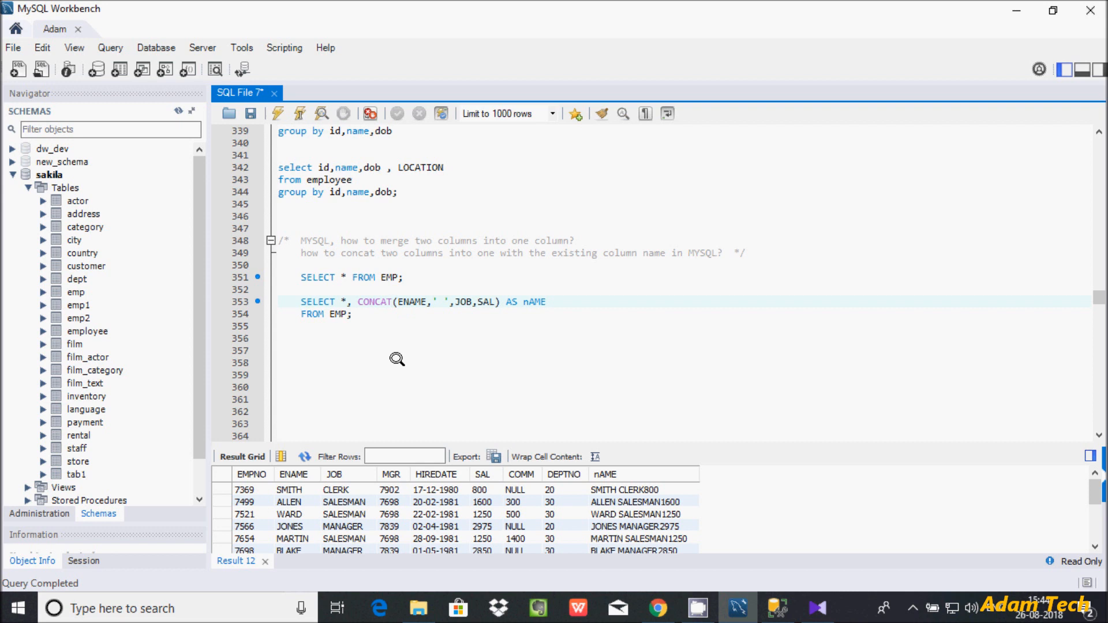
Switch to CONCAT_WS(' ',ENAME,JOB,SAL) and run it, returning values like SMITH CLERK 800.
{"action": "left_click", "coordinate": [390, 302]}
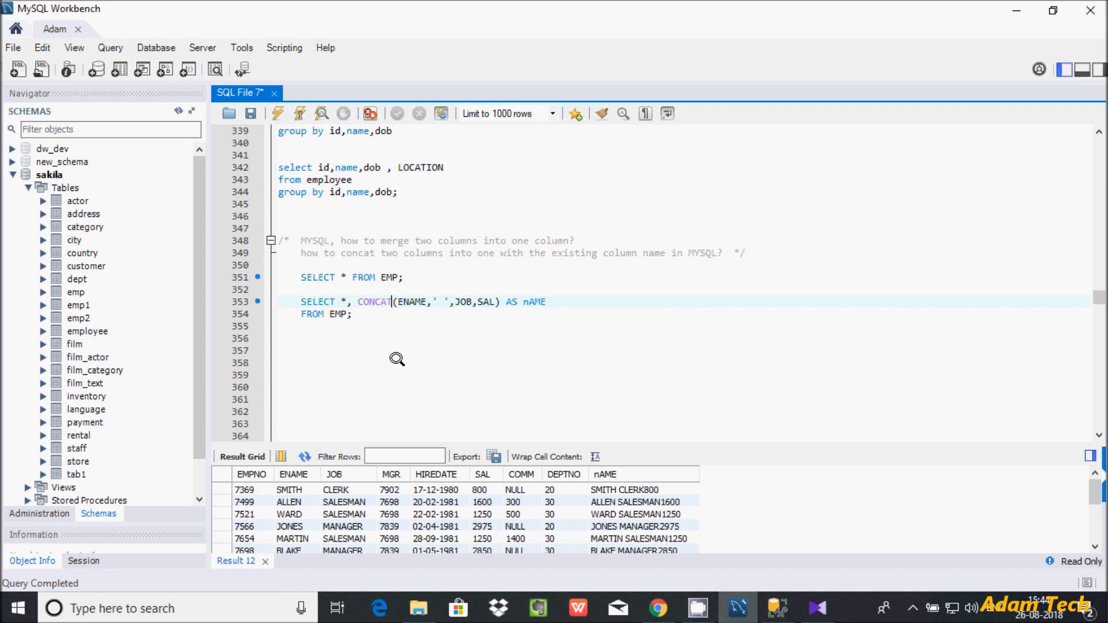
{"action": "type", "text": "_WS"}
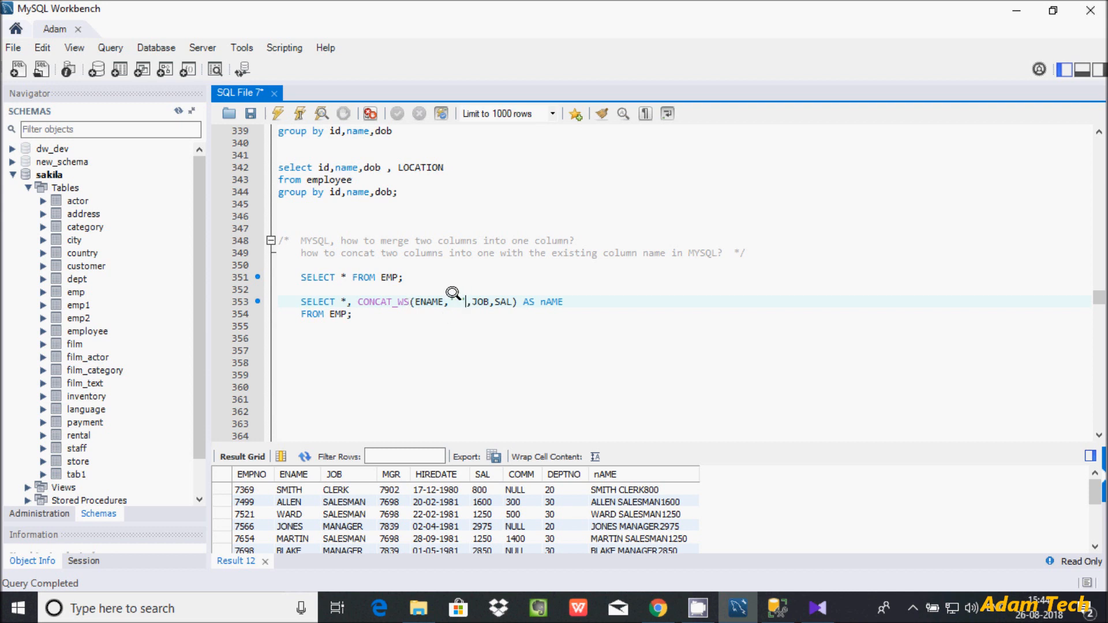
{"action": "type", "text": "EN"}
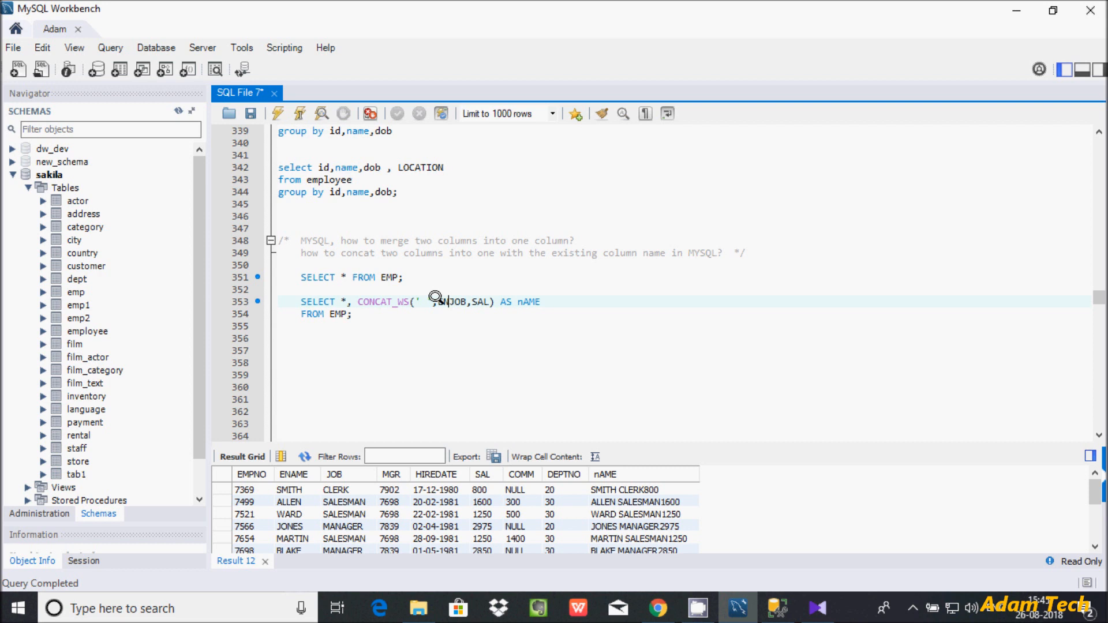
{"action": "type", "text": "AME,"}
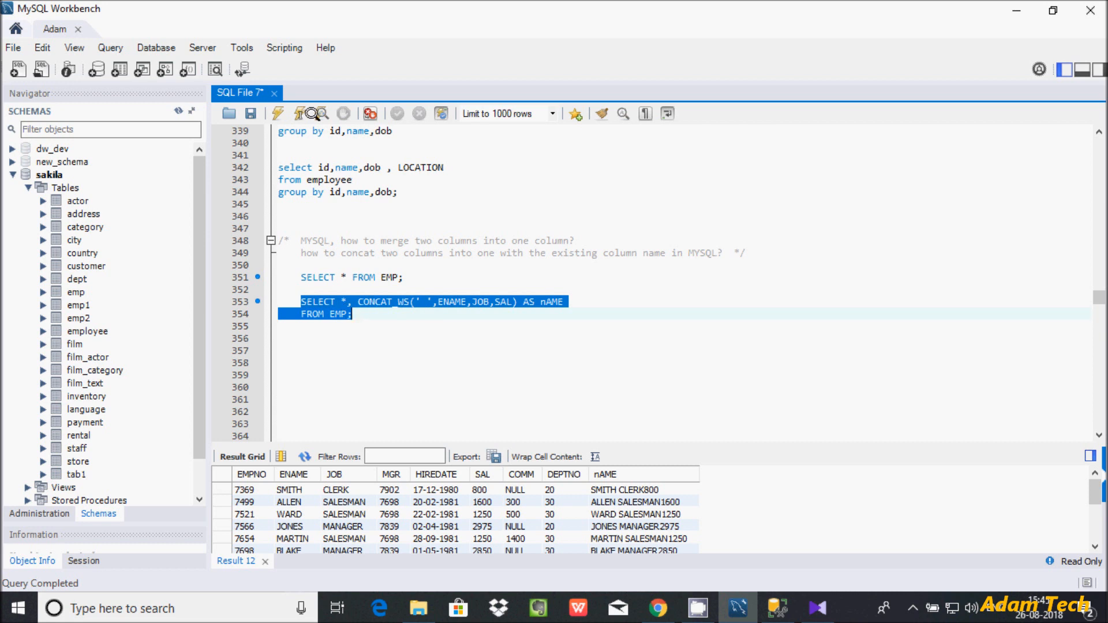
{"action": "left_click", "coordinate": [299, 113]}
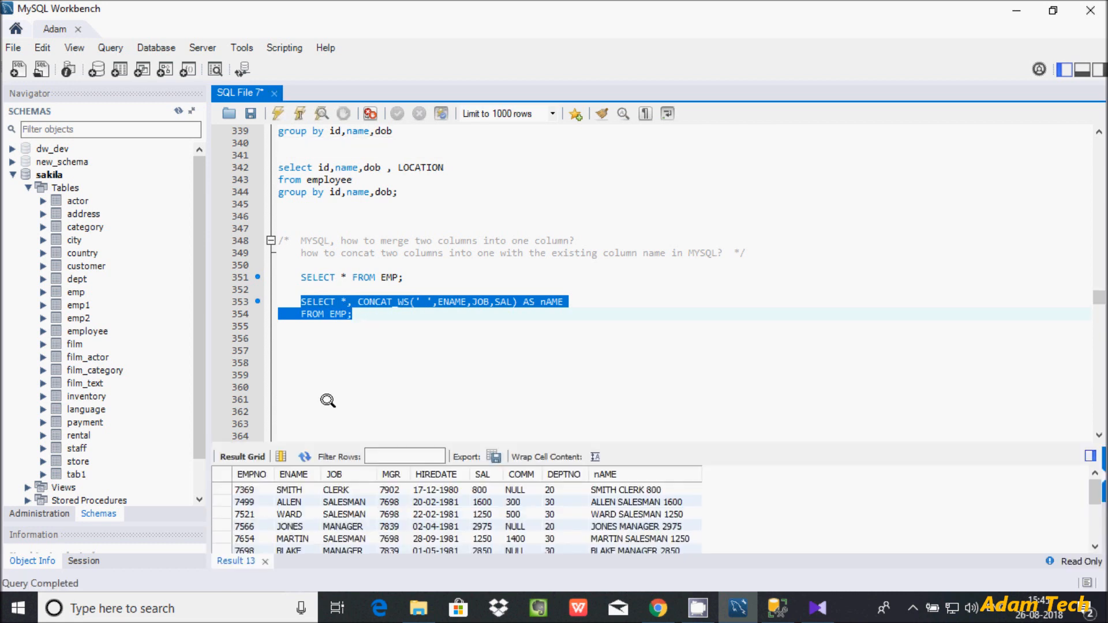
{"action": "mouse_move", "coordinate": [306, 484]}
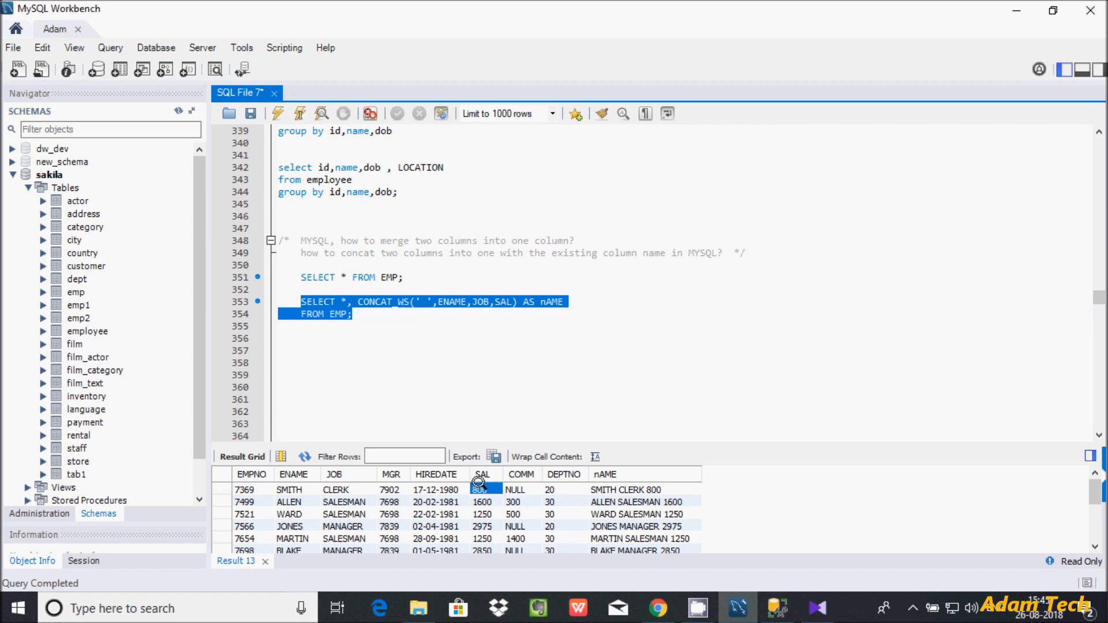
{"action": "left_click", "coordinate": [391, 326]}
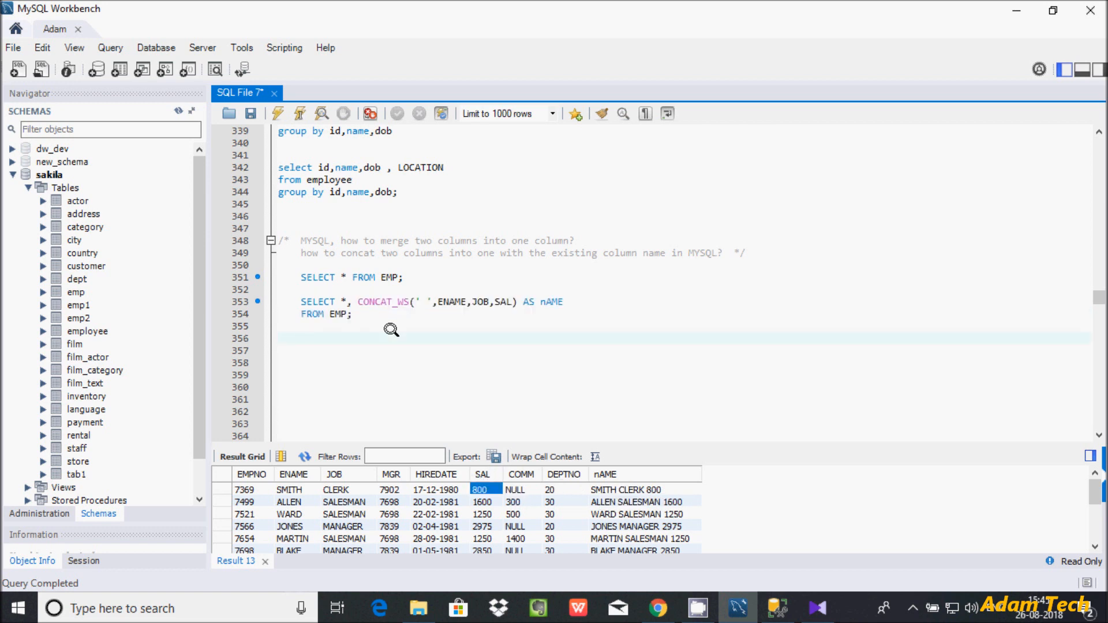
{"action": "mouse_move", "coordinate": [378, 302]}
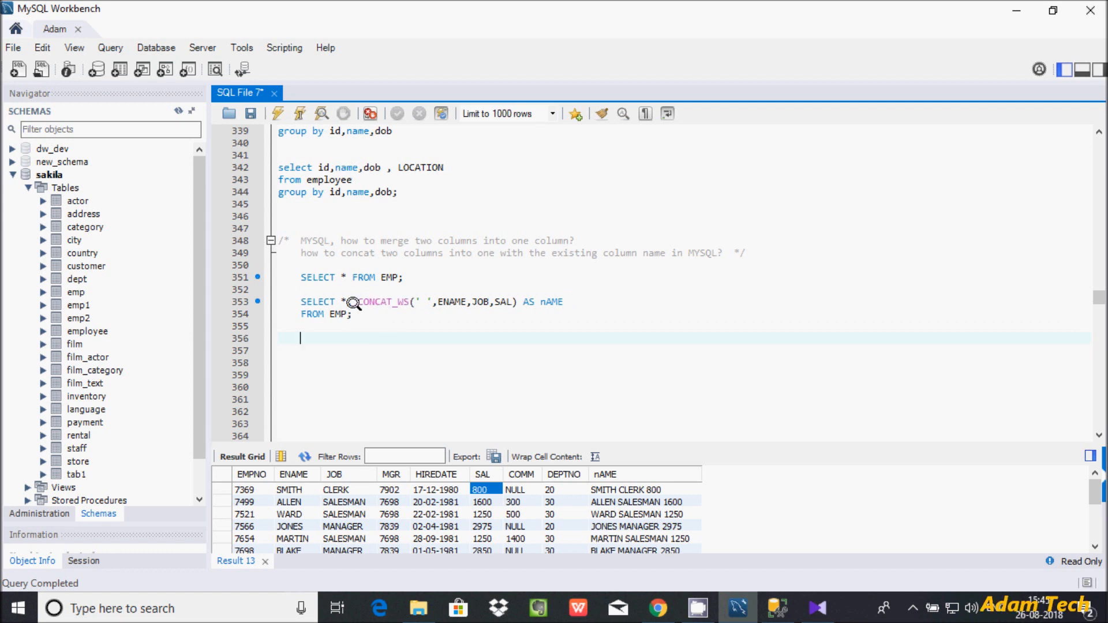
{"action": "mouse_move", "coordinate": [357, 309]}
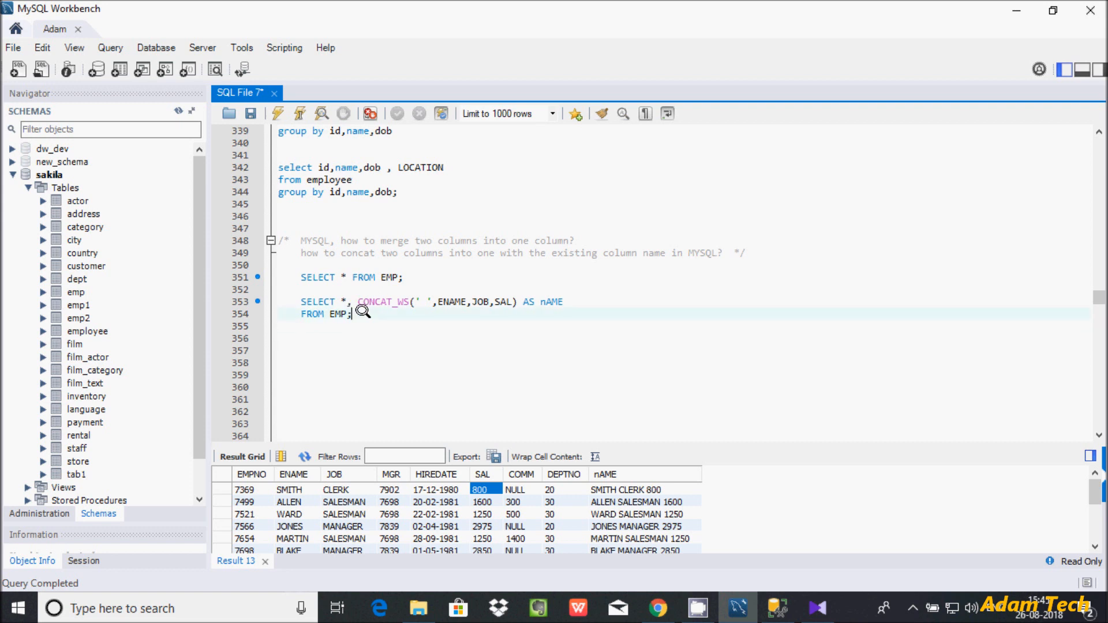
{"action": "mouse_move", "coordinate": [453, 227]}
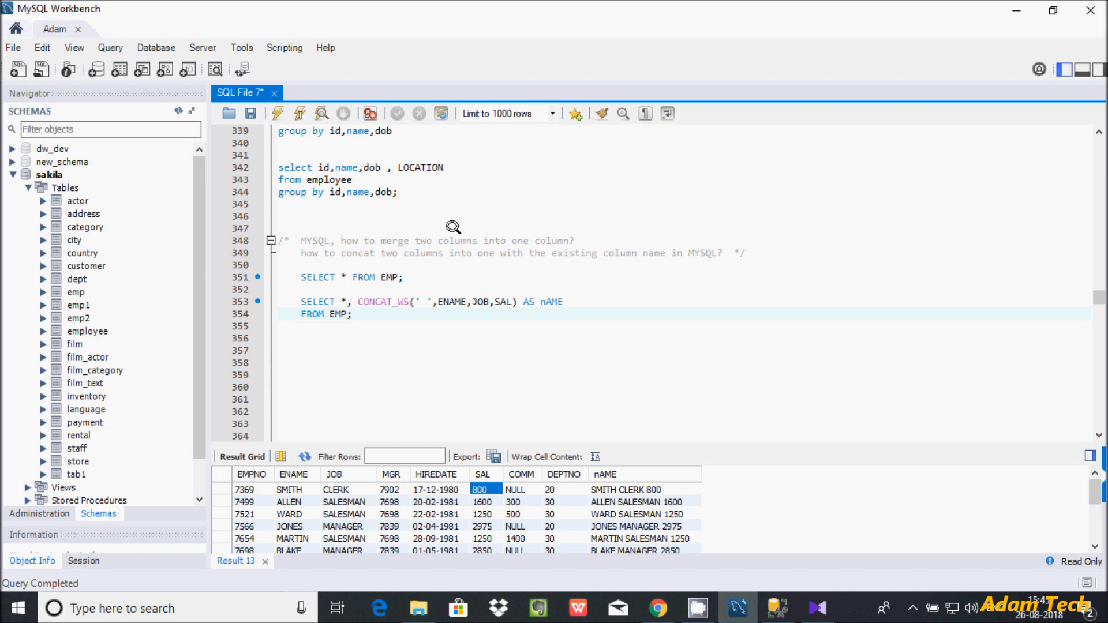
{"action": "mouse_move", "coordinate": [504, 232]}
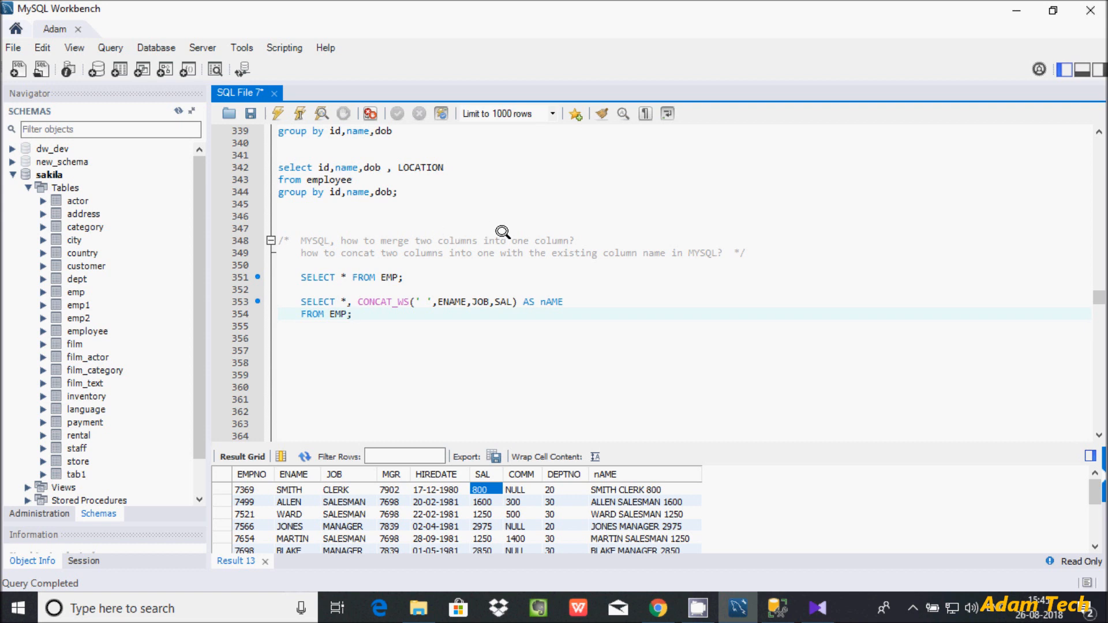
{"action": "mouse_move", "coordinate": [438, 243]}
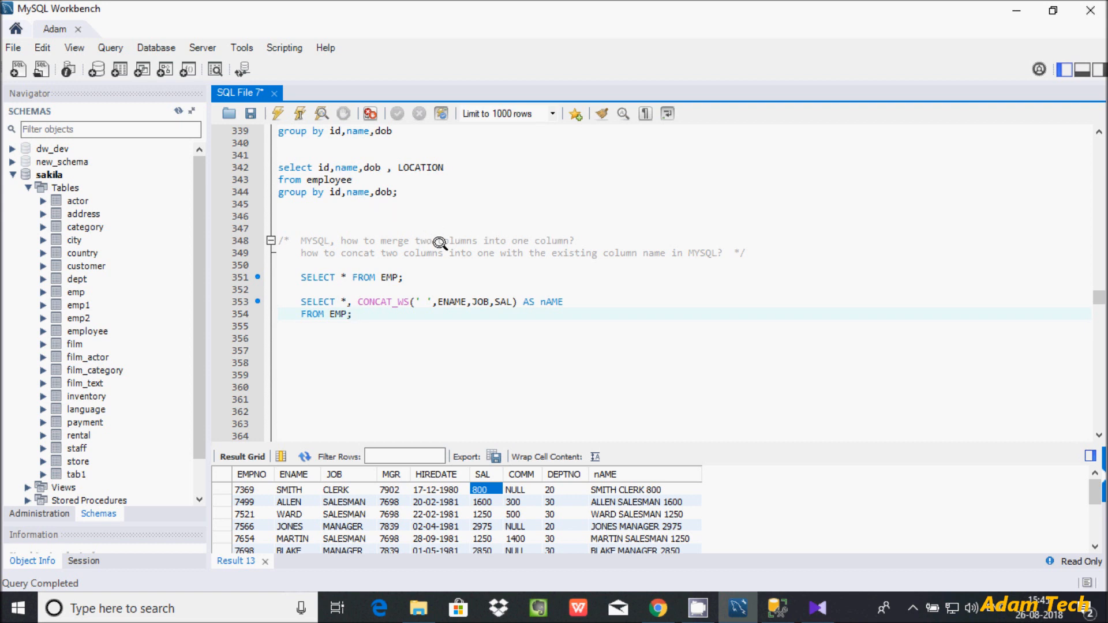
{"action": "mouse_move", "coordinate": [424, 286]}
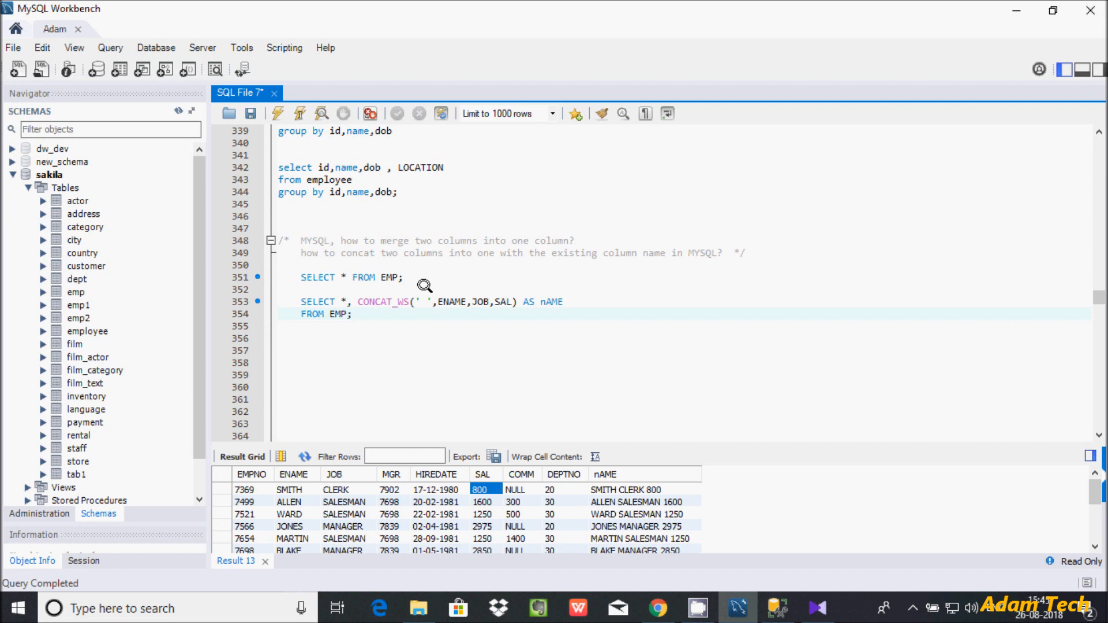